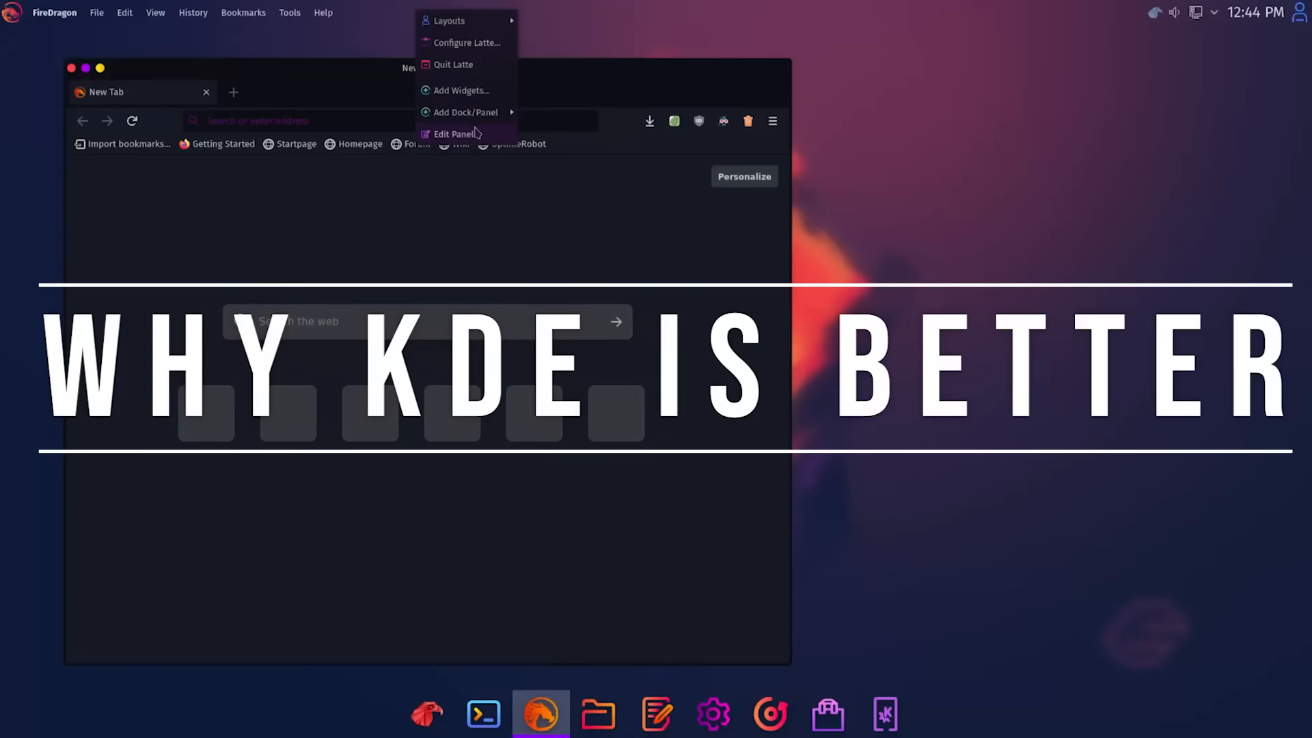
# - Filter the KDE Applications catalogue to Graphics and open the Krita entry
pyautogui.click(458, 134)
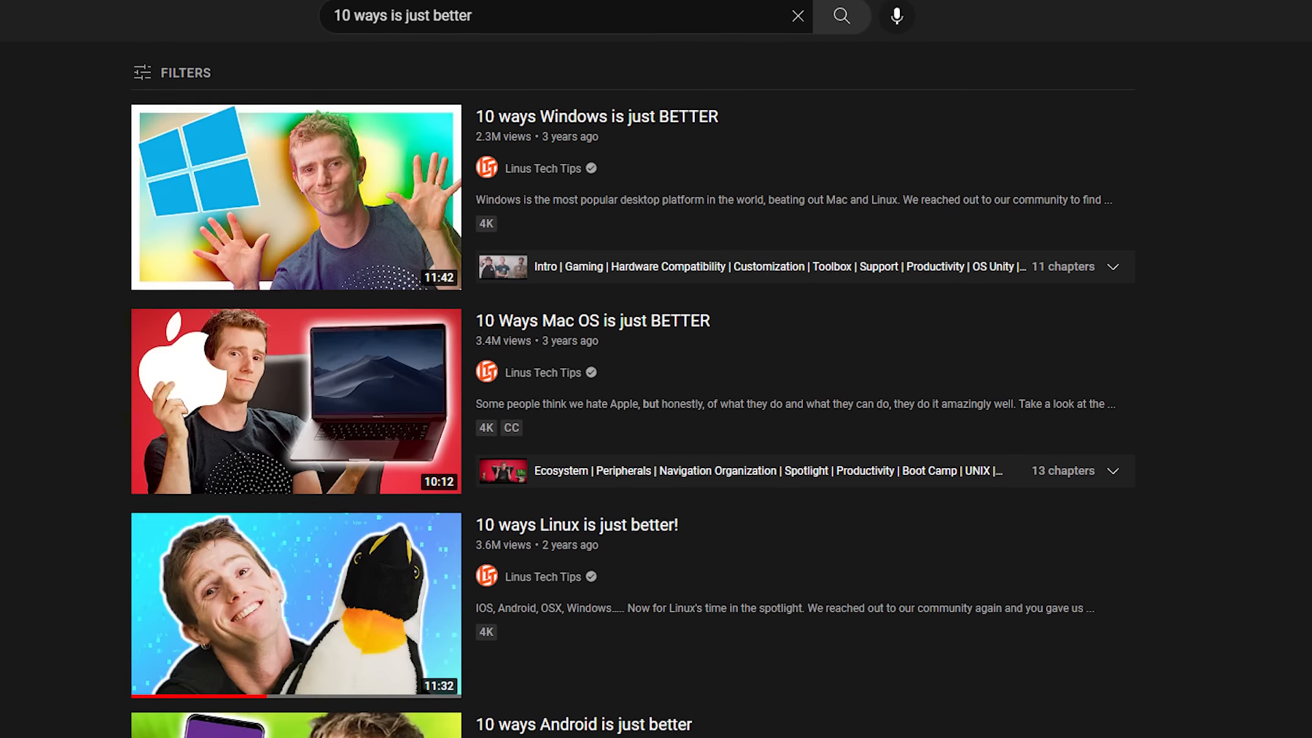
pyautogui.scroll(-3)
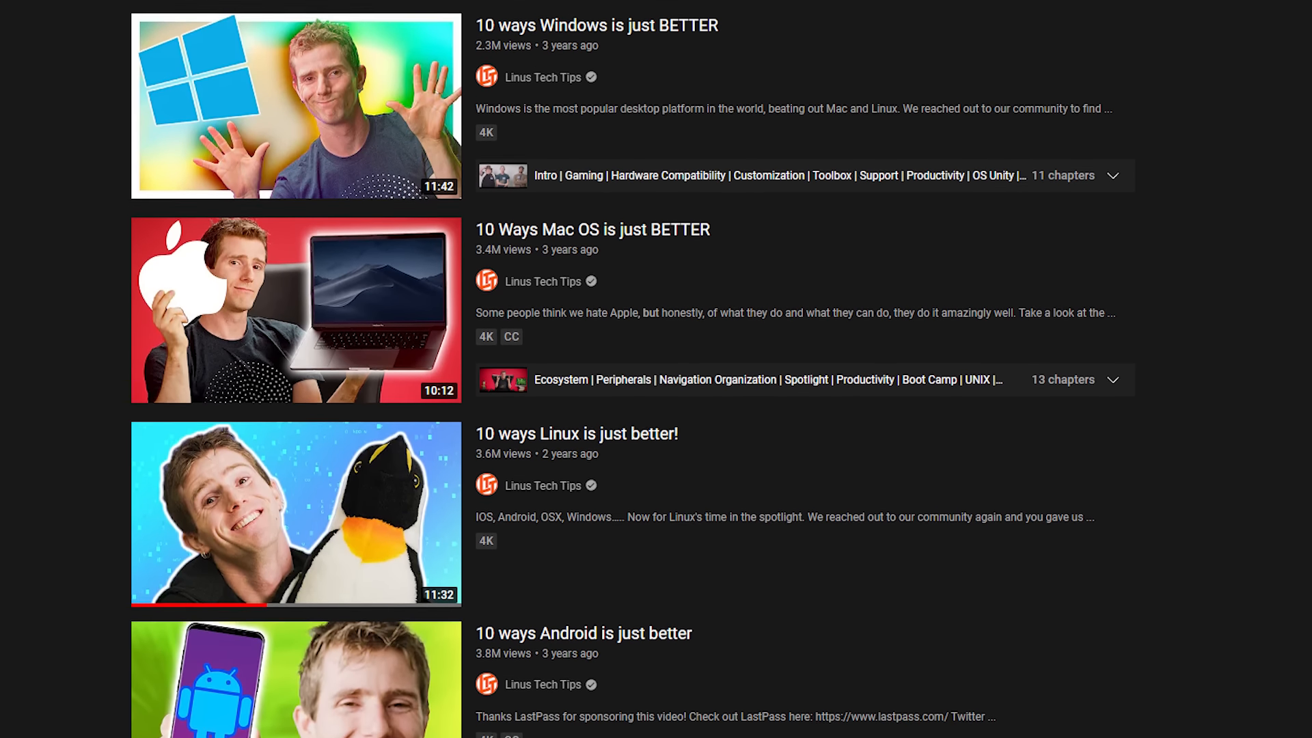
pyautogui.scroll(-3)
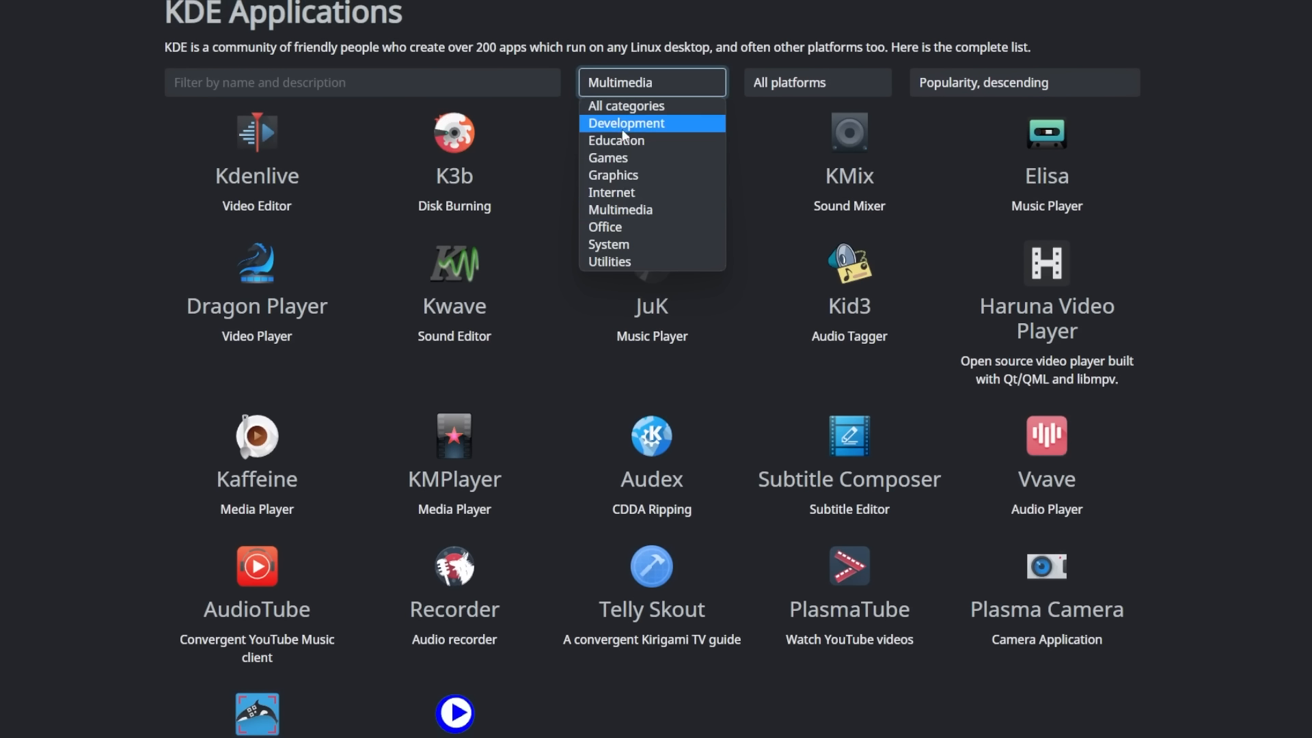
pyautogui.click(612, 175)
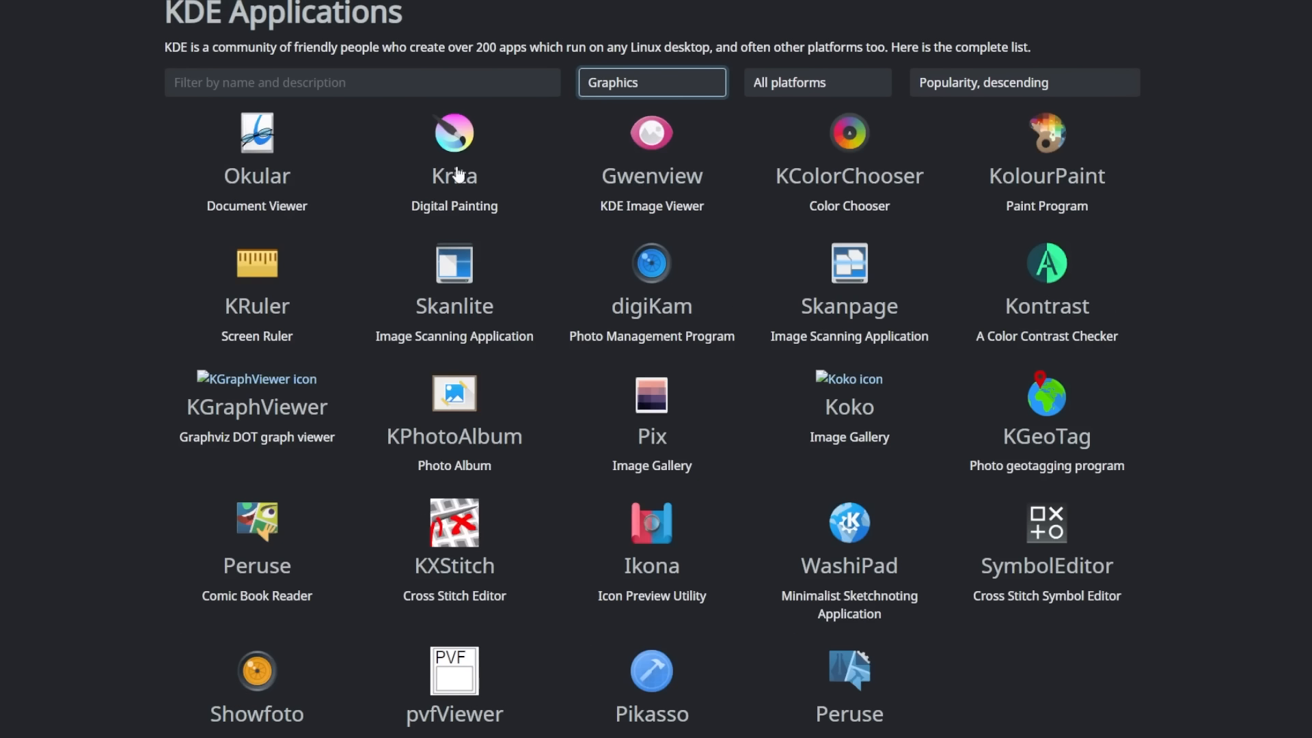
pyautogui.click(454, 132)
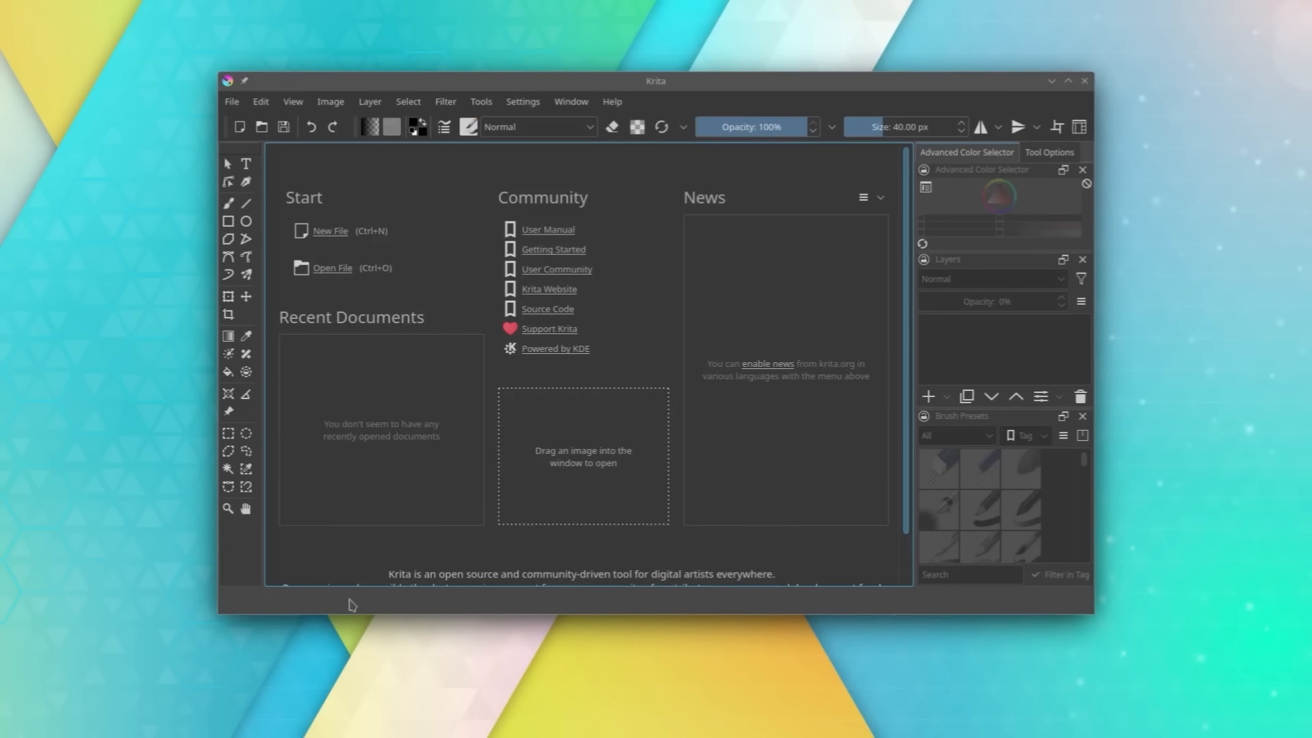
# - Create a 2480 × 3508 px Krita document and hand-draw '49' on the canvas
pyautogui.click(330, 231)
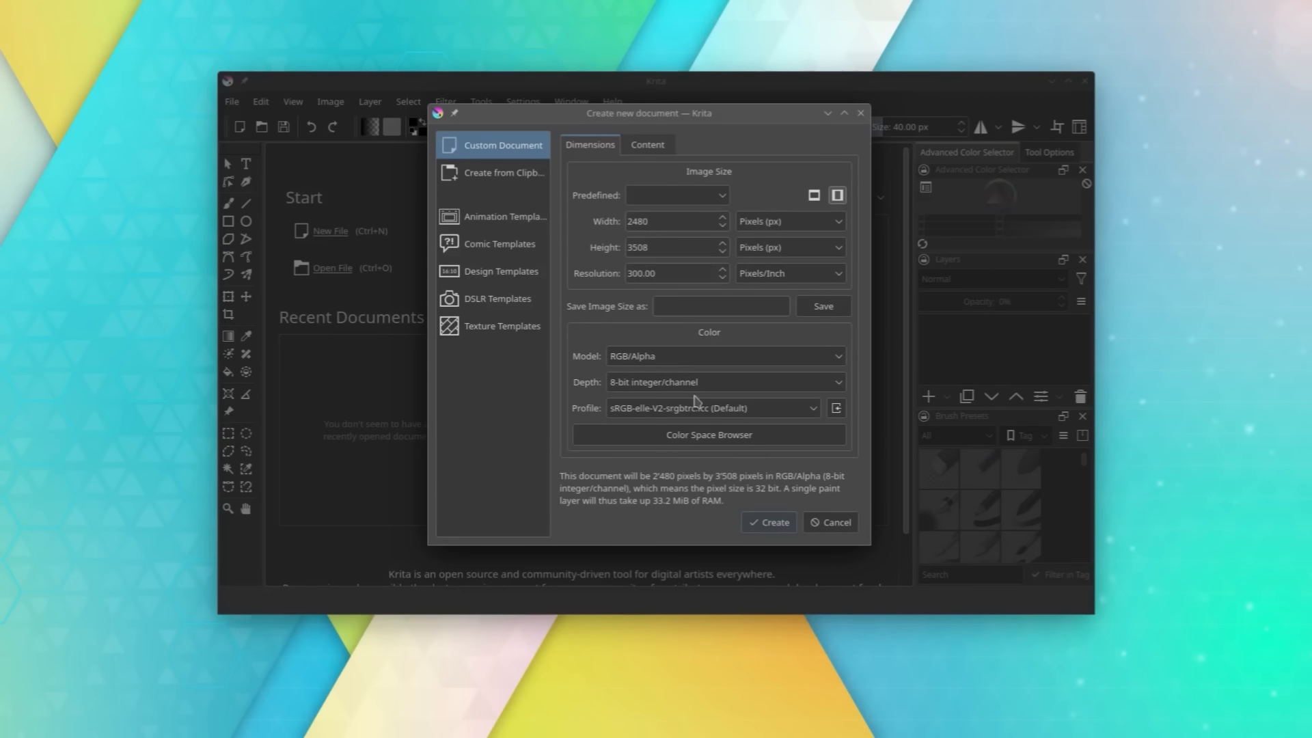
pyautogui.click(768, 521)
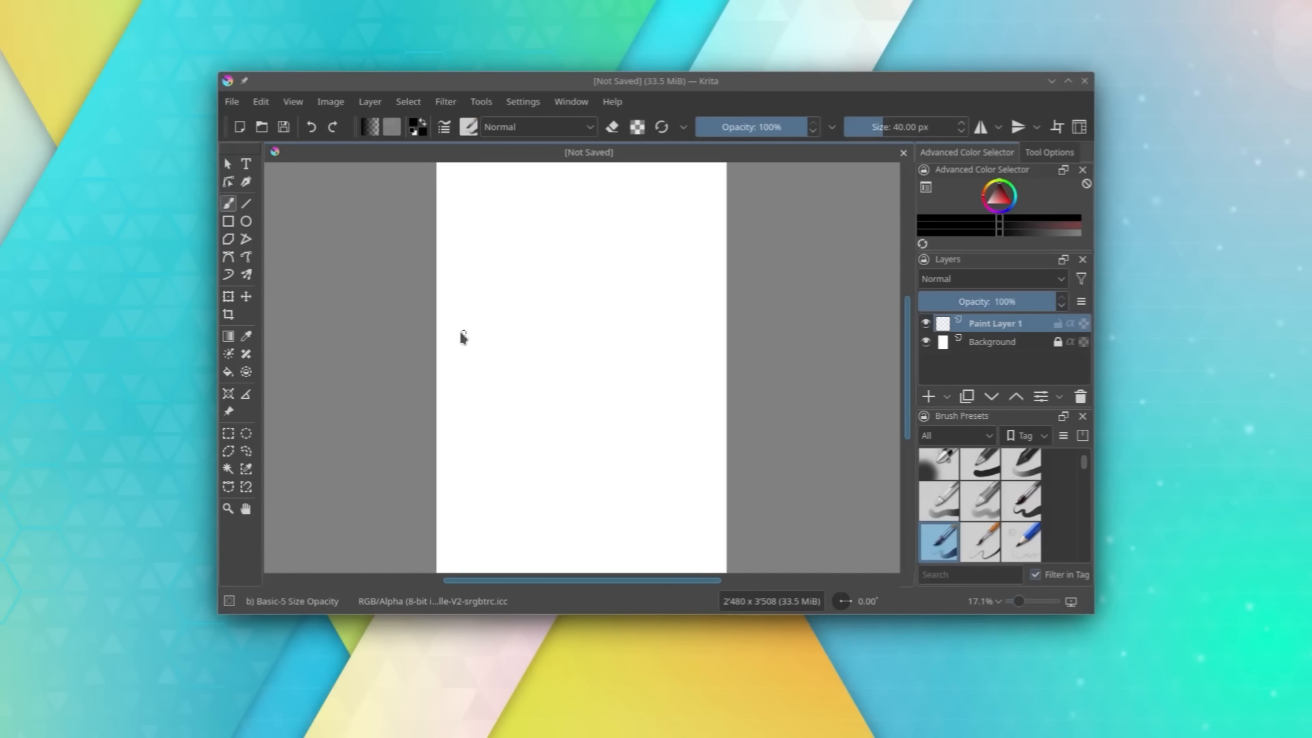
pyautogui.moveTo(459, 313); pyautogui.dragTo(493, 381)
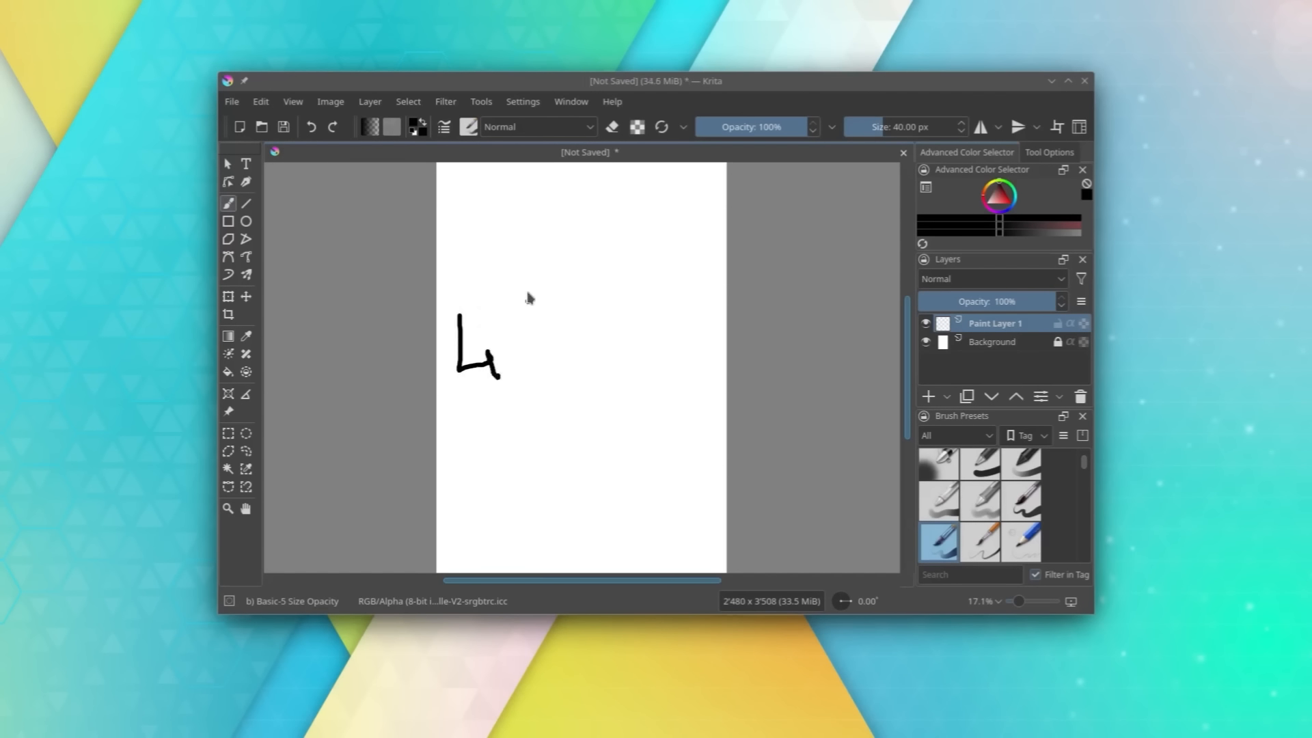
pyautogui.moveTo(514, 301); pyautogui.dragTo(535, 368)
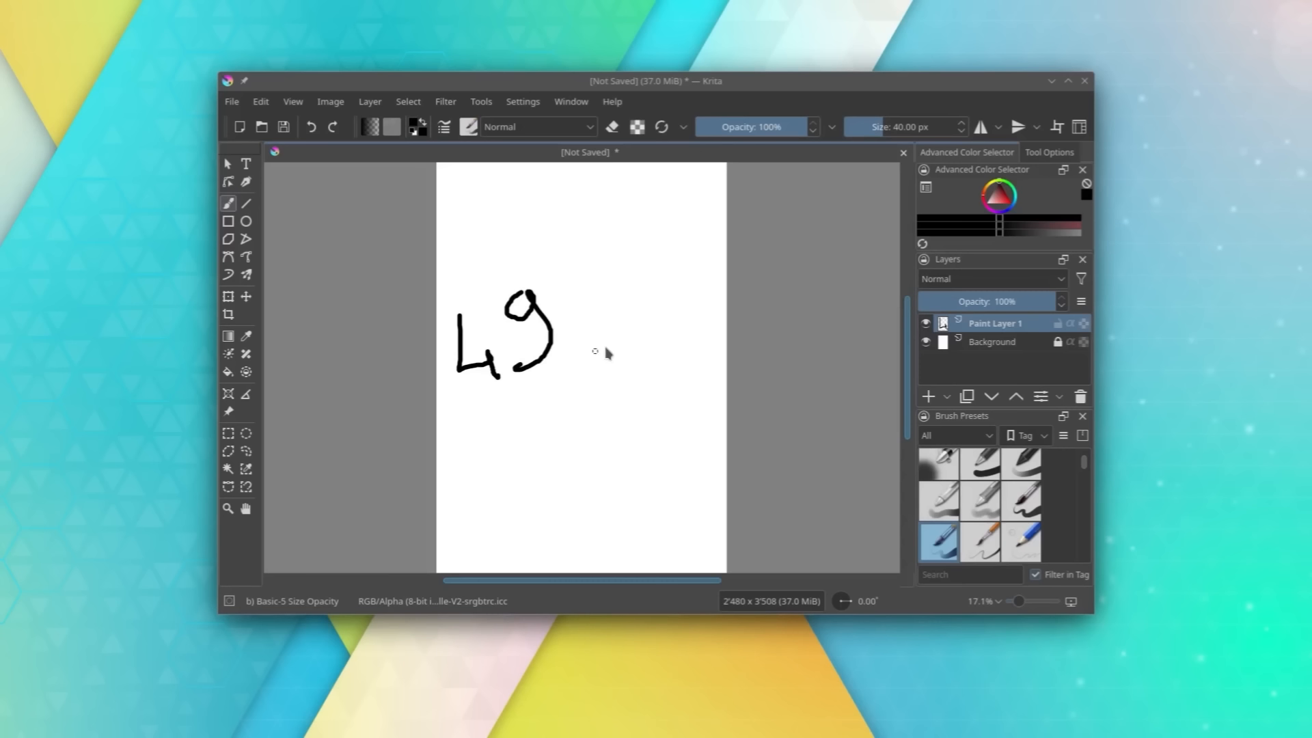
pyautogui.moveTo(585, 301); pyautogui.dragTo(607, 360)
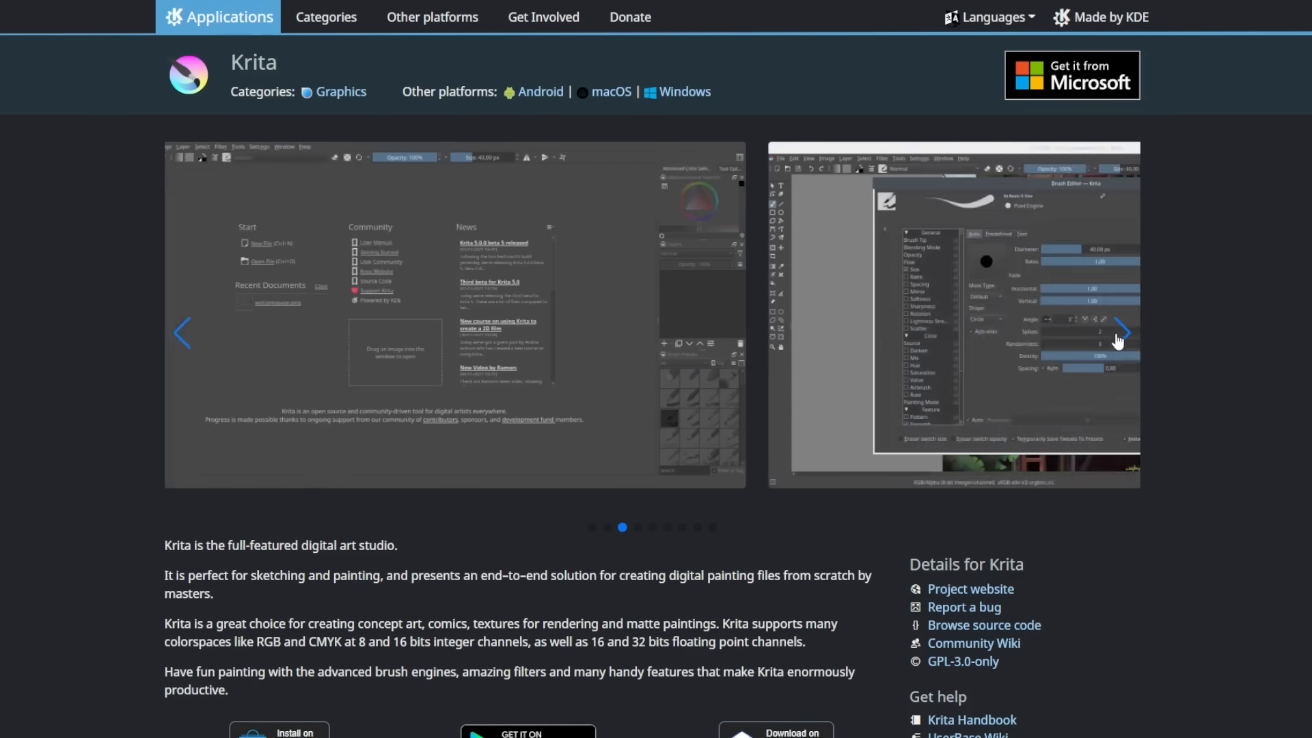
# - Advance Krita's screenshot carousel two images to the mountain landscape painting
pyautogui.click(1119, 333)
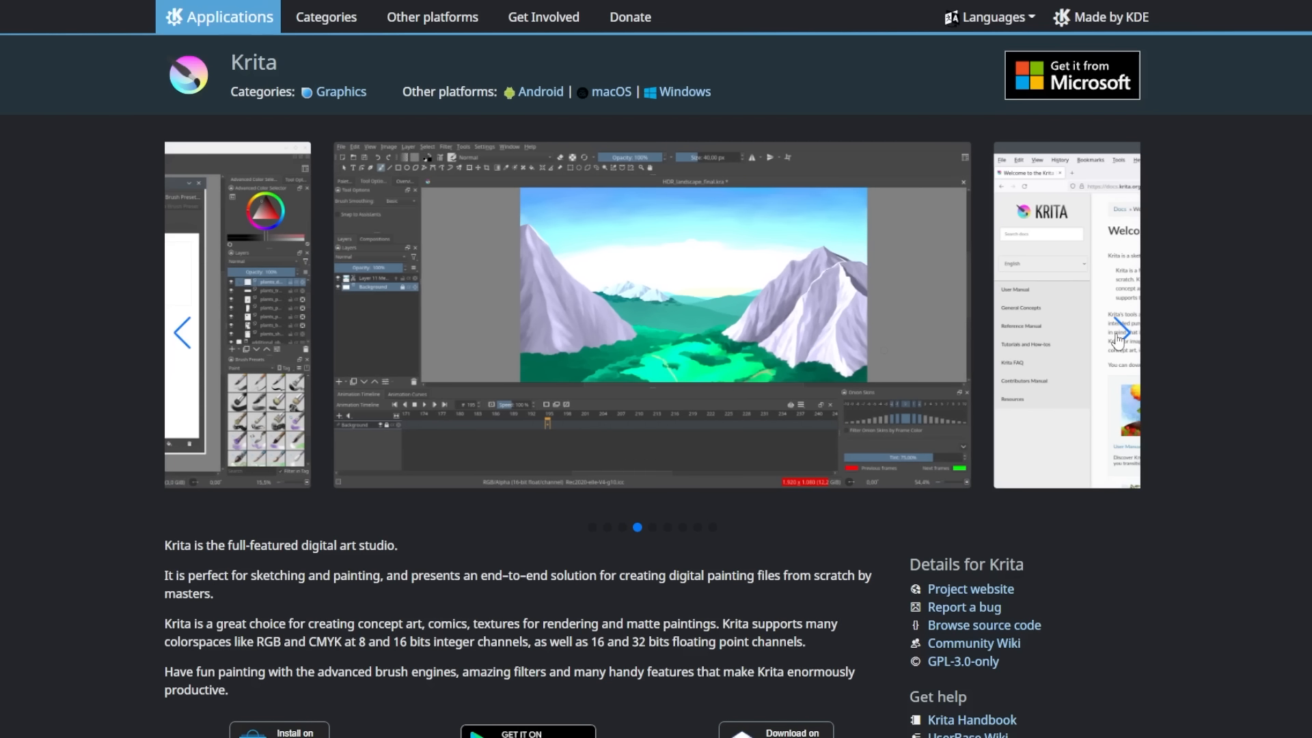
pyautogui.click(1119, 332)
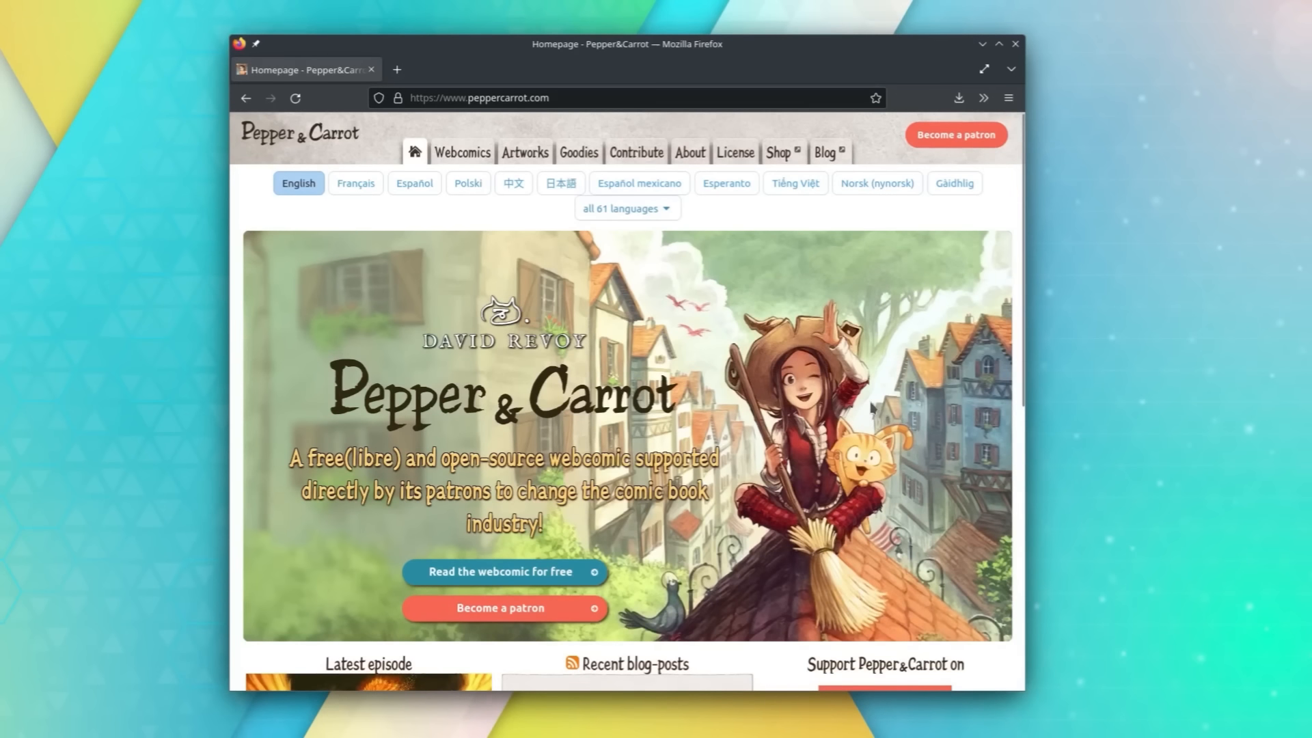
# - Show all 37 Pepper&Carrot episodes and pick Episode 37: The Tears of the Phoenix
pyautogui.scroll(-3)
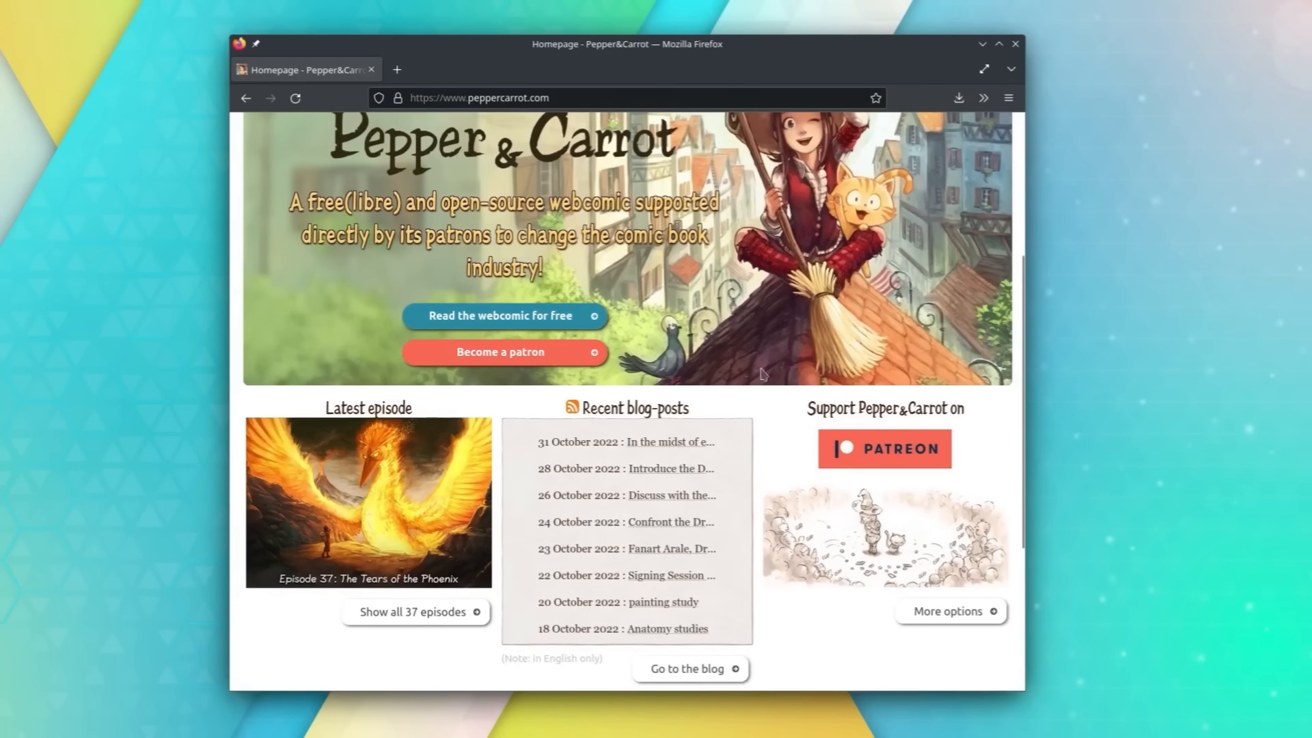
pyautogui.click(503, 315)
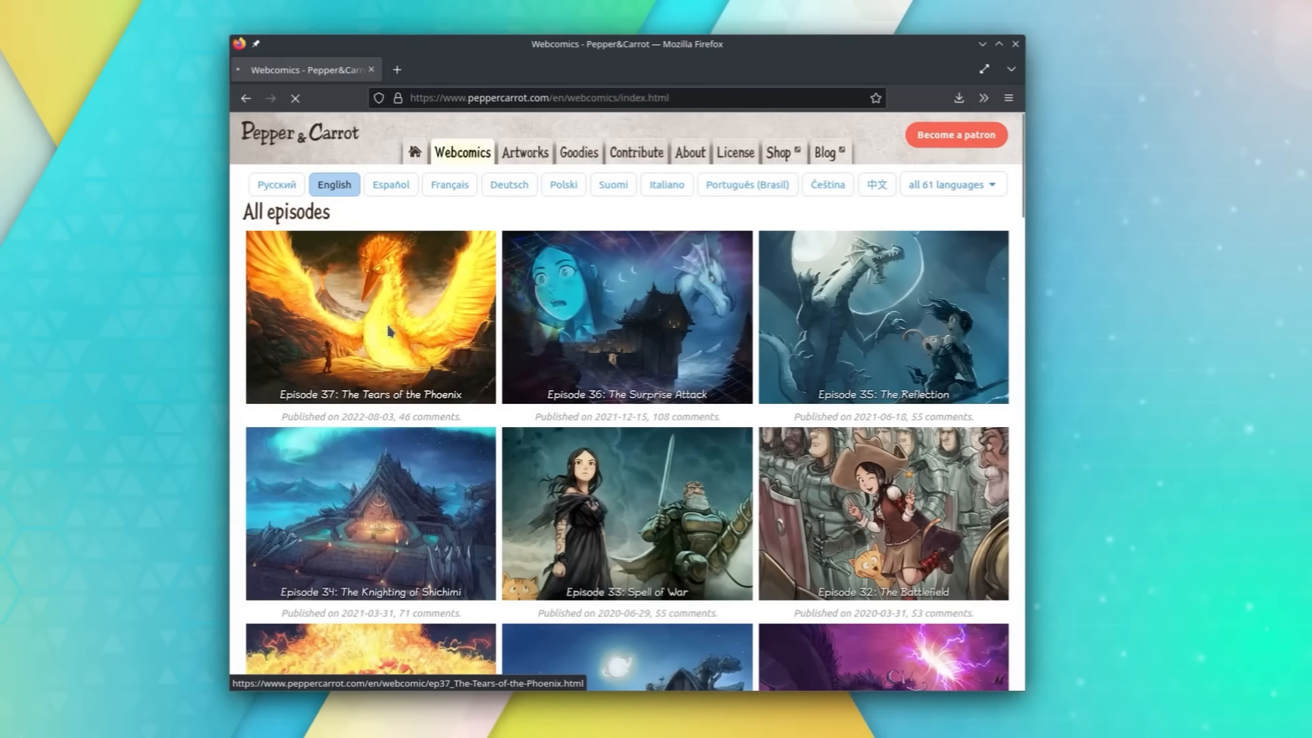
pyautogui.click(371, 316)
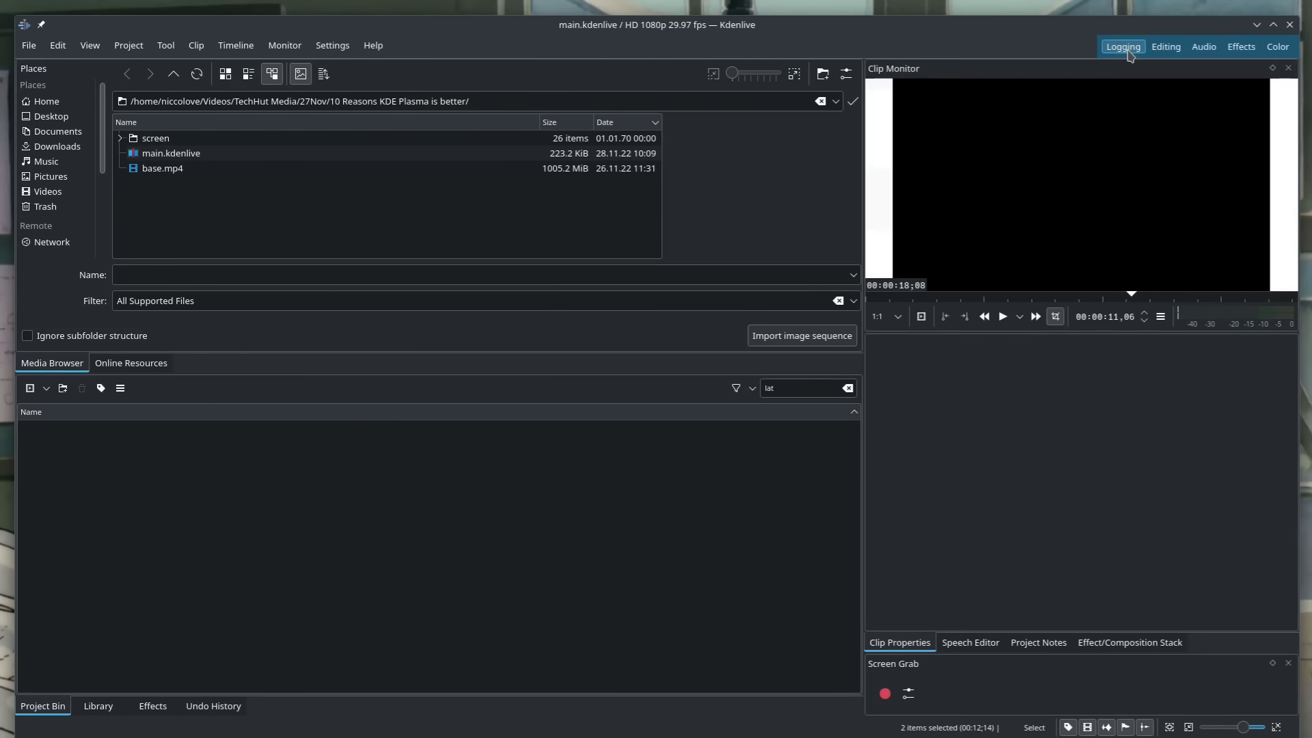
# - Cycle Kdenlive through the Editing, Audio and Color workspace layouts
pyautogui.click(1203, 46)
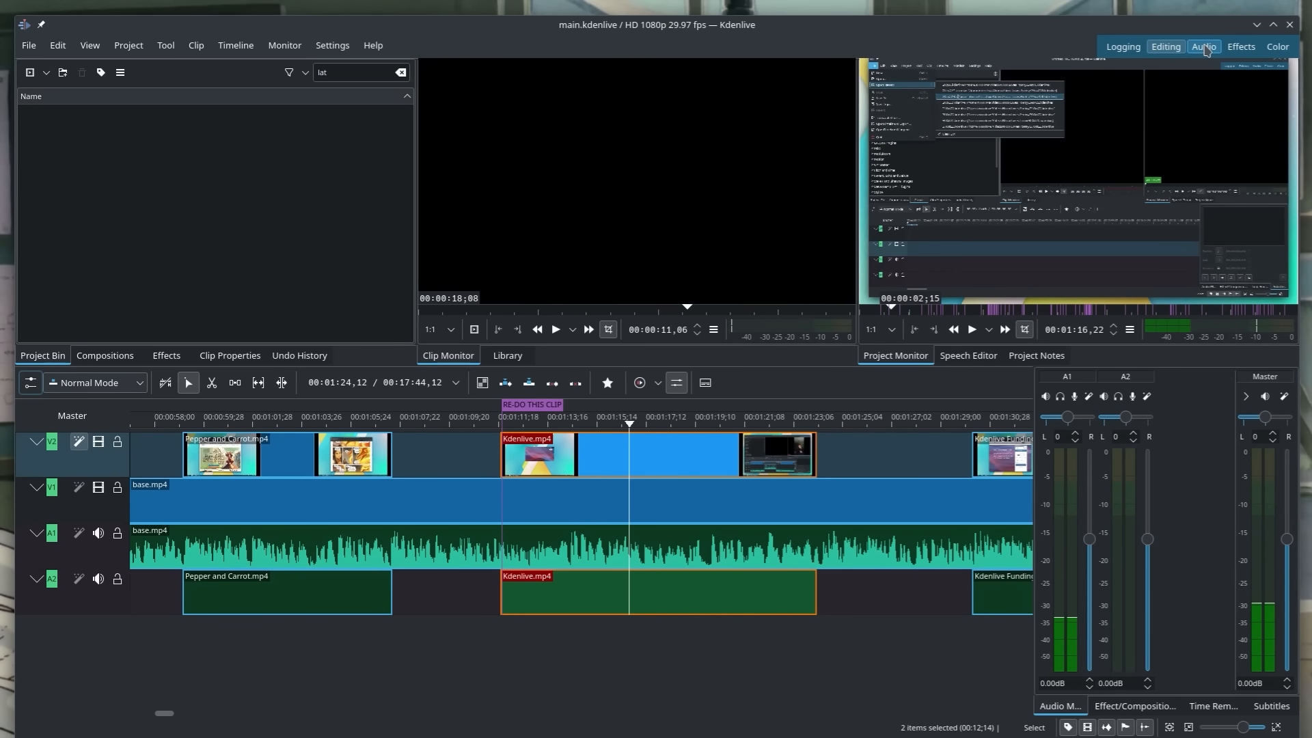
pyautogui.click(1241, 45)
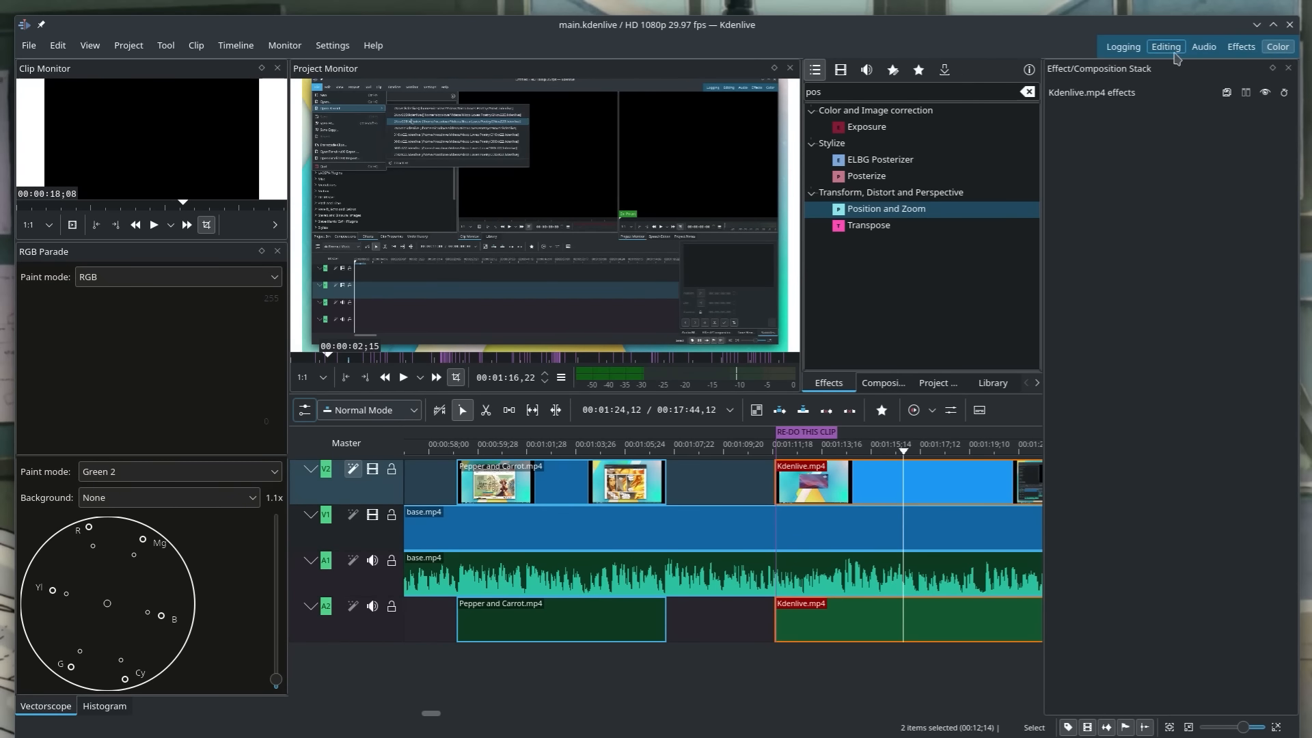
pyautogui.click(1164, 46)
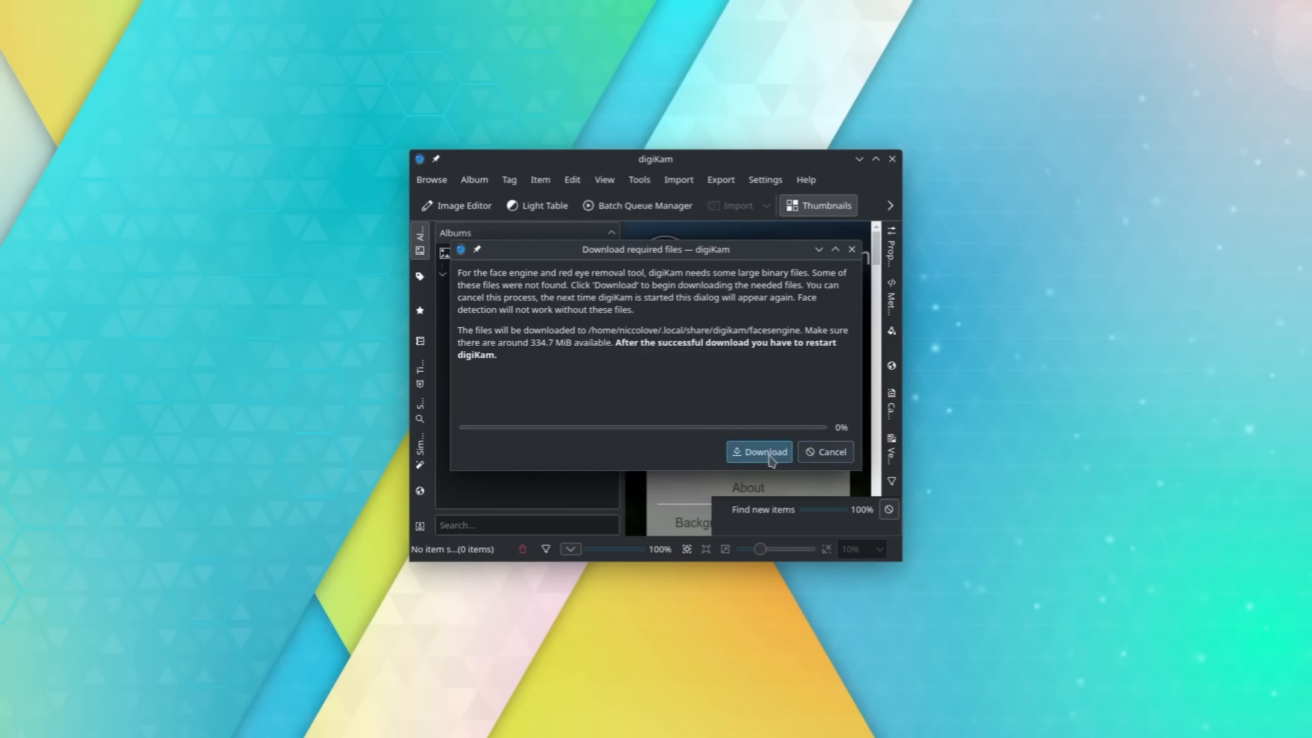
# - Download face-engine files and rate the arararagi house bathroom entrance picture three stars
pyautogui.click(757, 451)
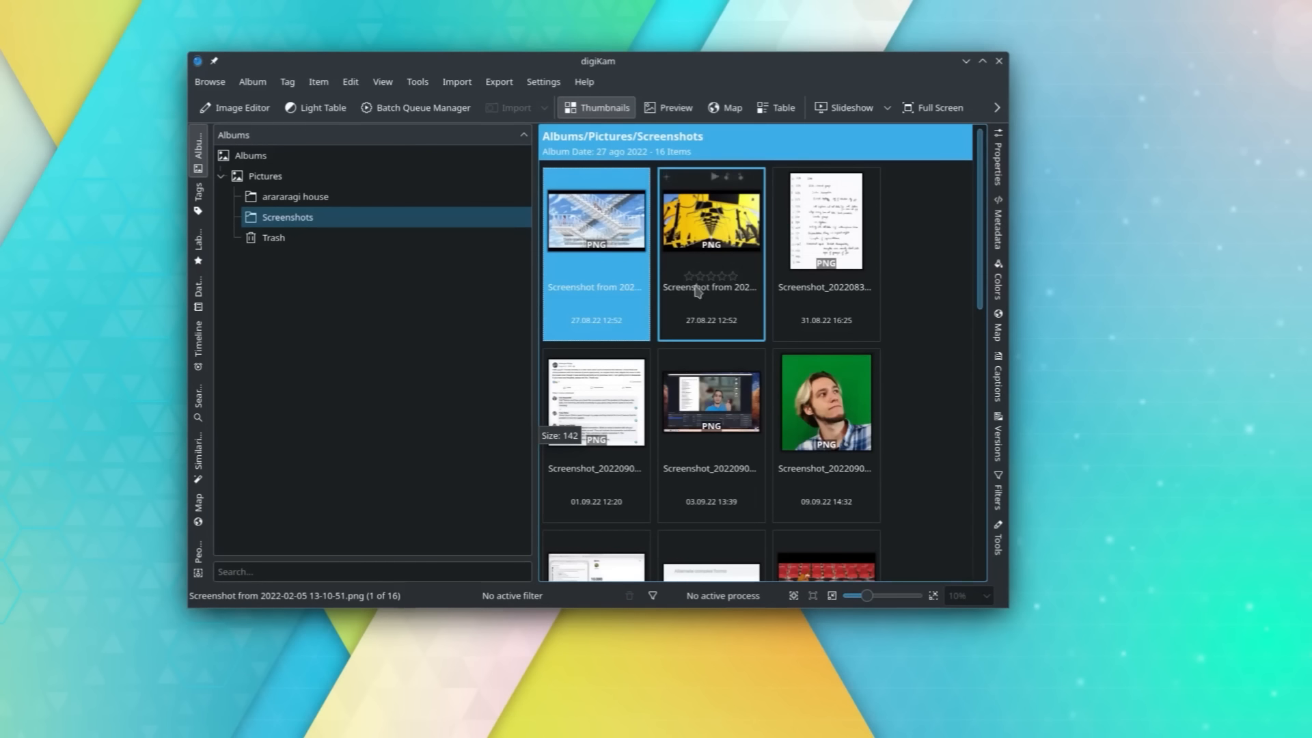
pyautogui.click(295, 196)
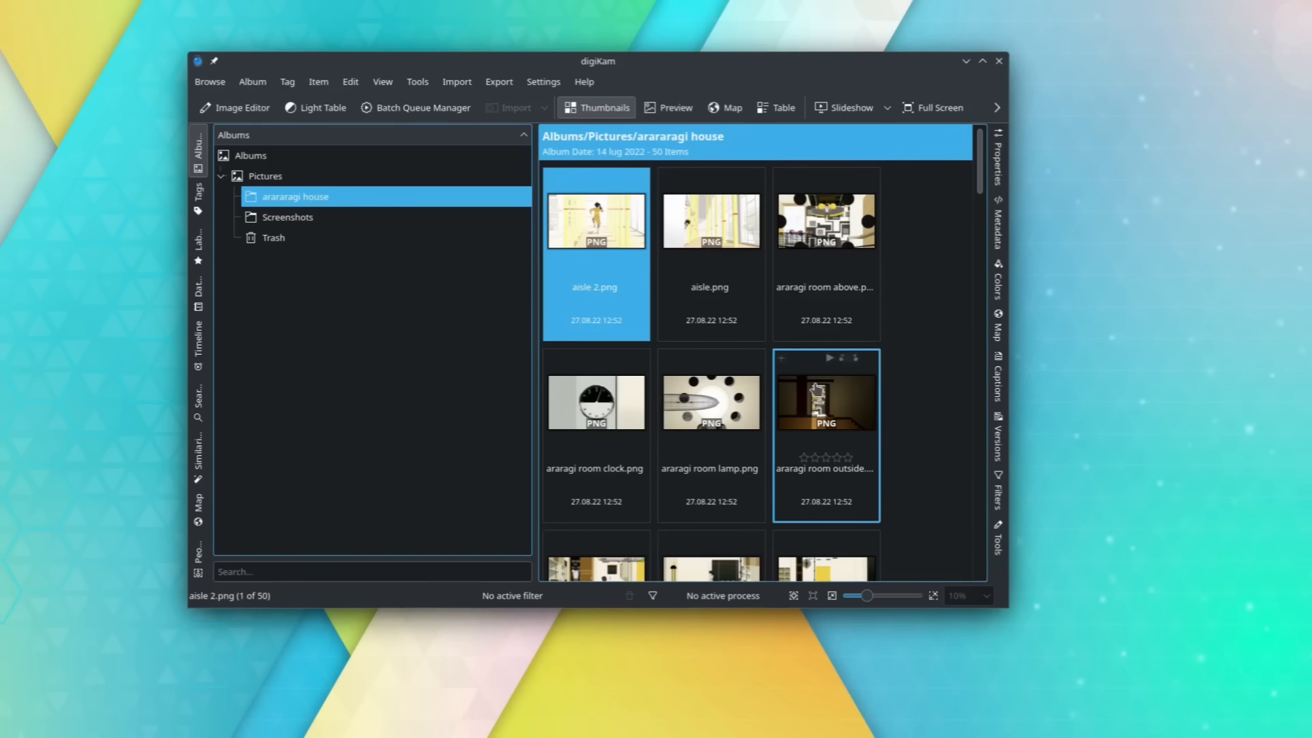
pyautogui.scroll(-3)
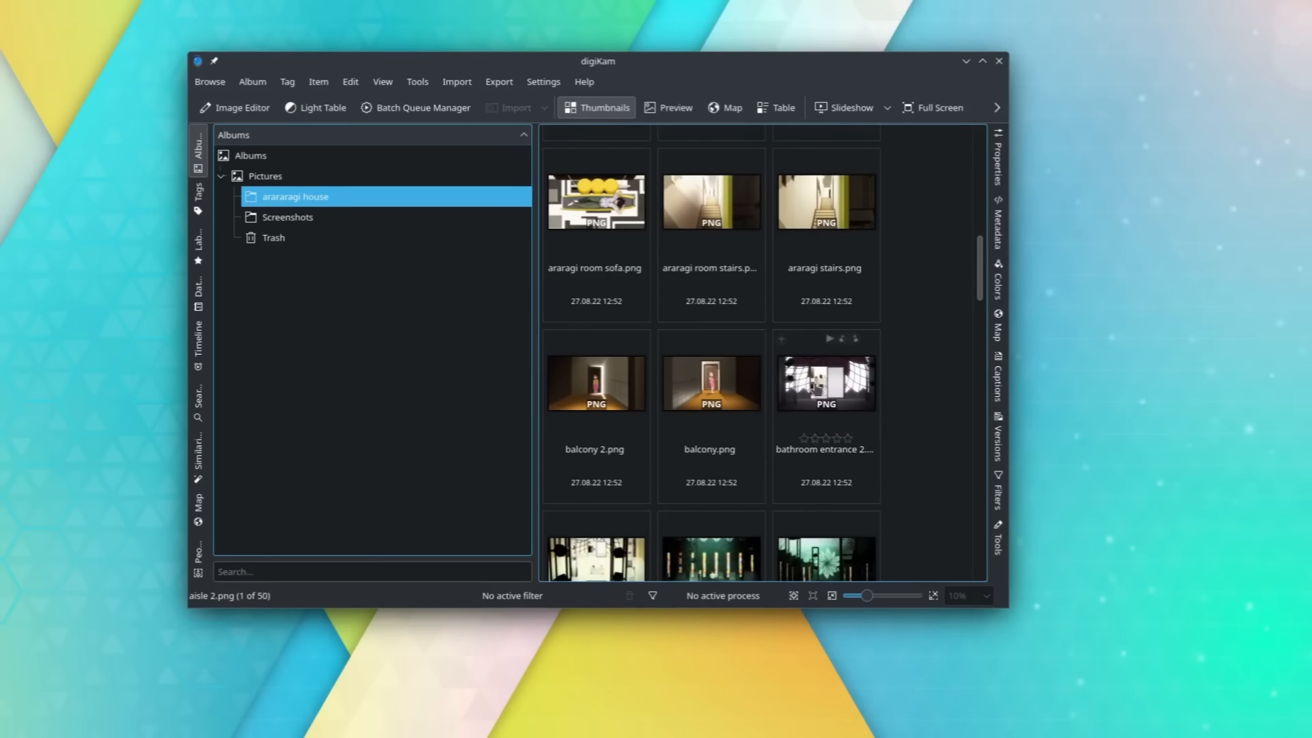
pyautogui.click(825, 438)
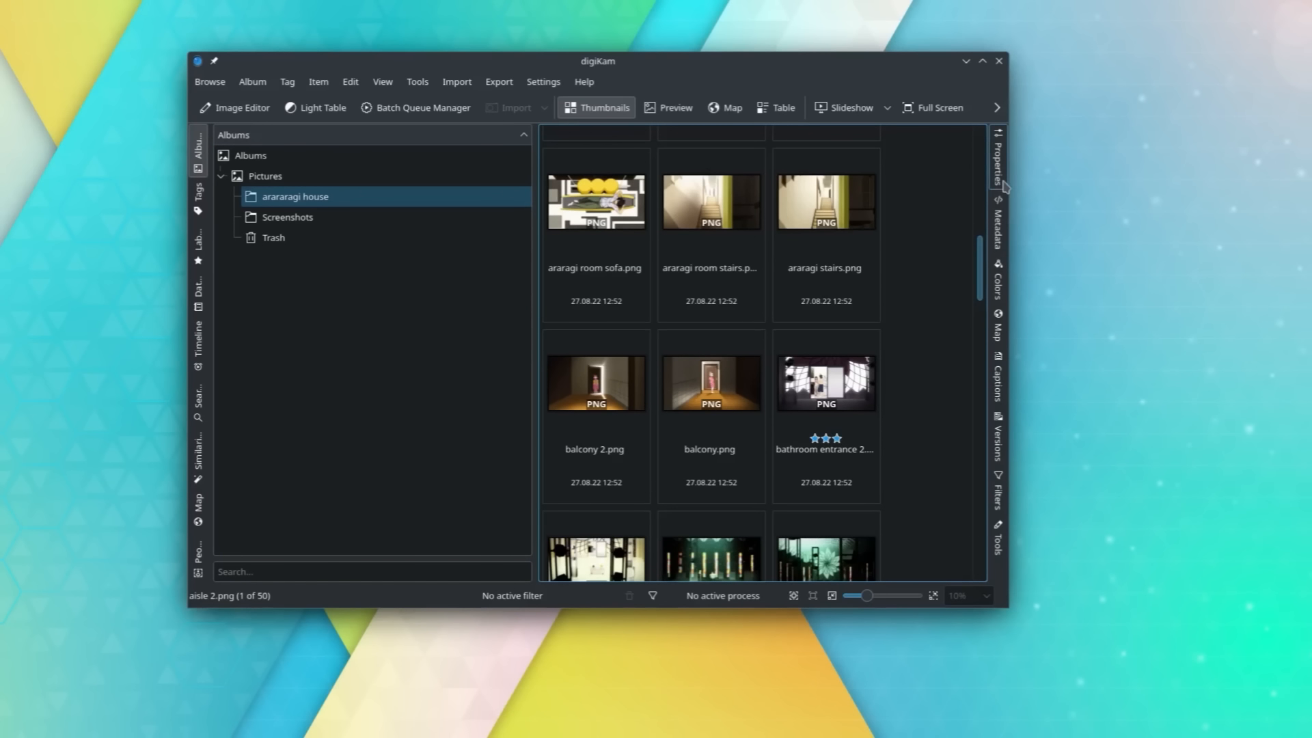
# - Show the Colors histogram, Versions history, Timeline and Search sidebar panels
pyautogui.click(996, 289)
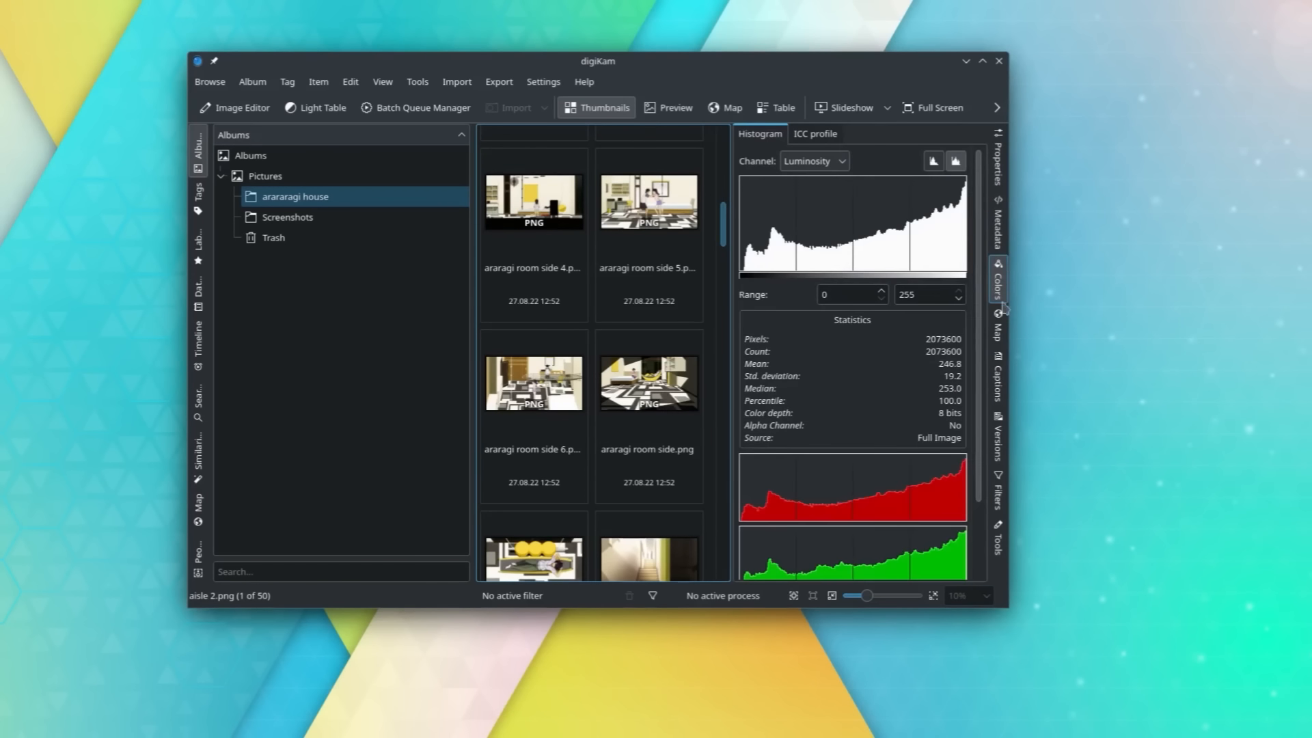
pyautogui.click(996, 435)
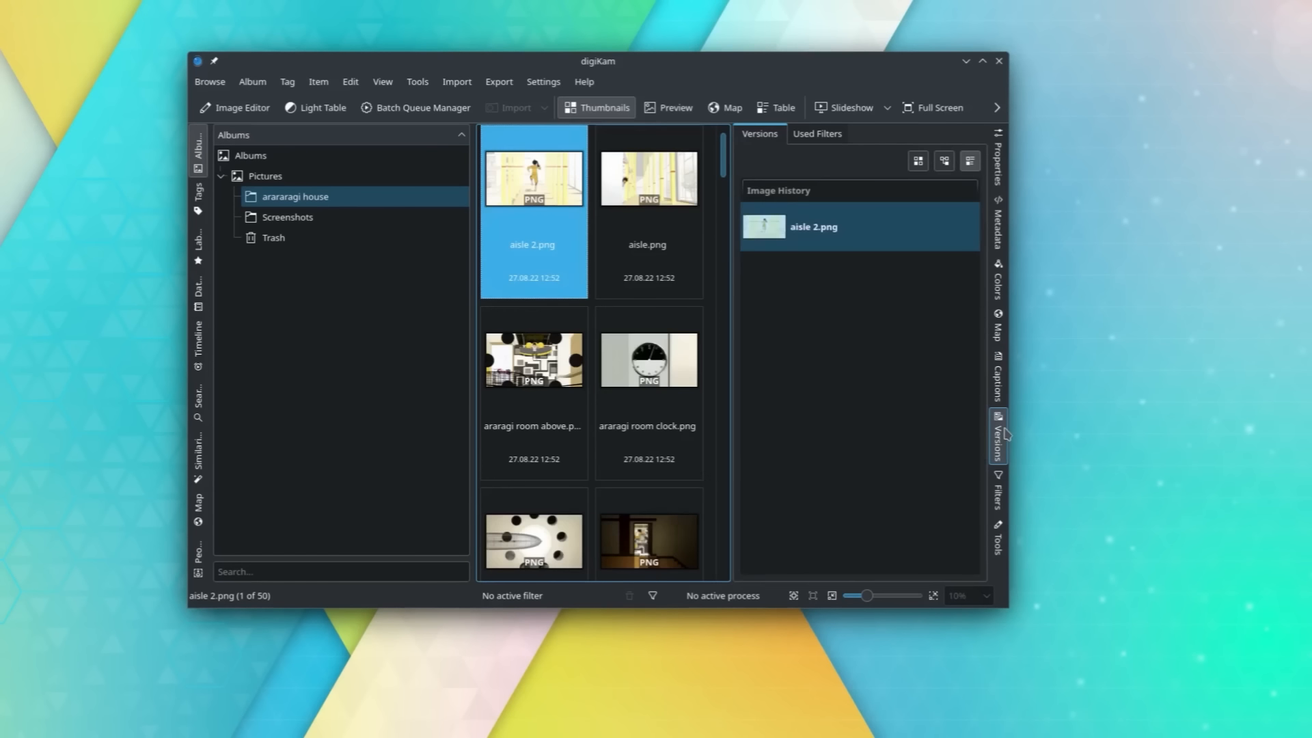
pyautogui.click(199, 199)
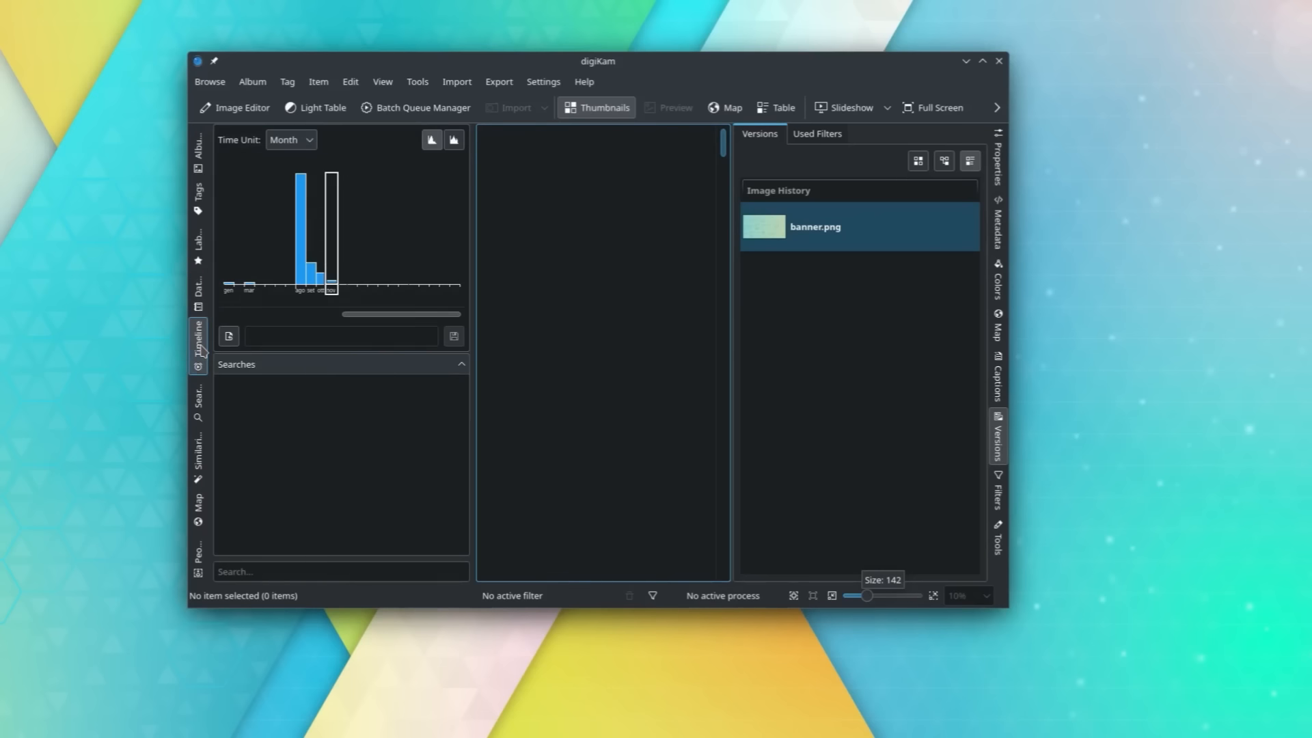
pyautogui.click(198, 405)
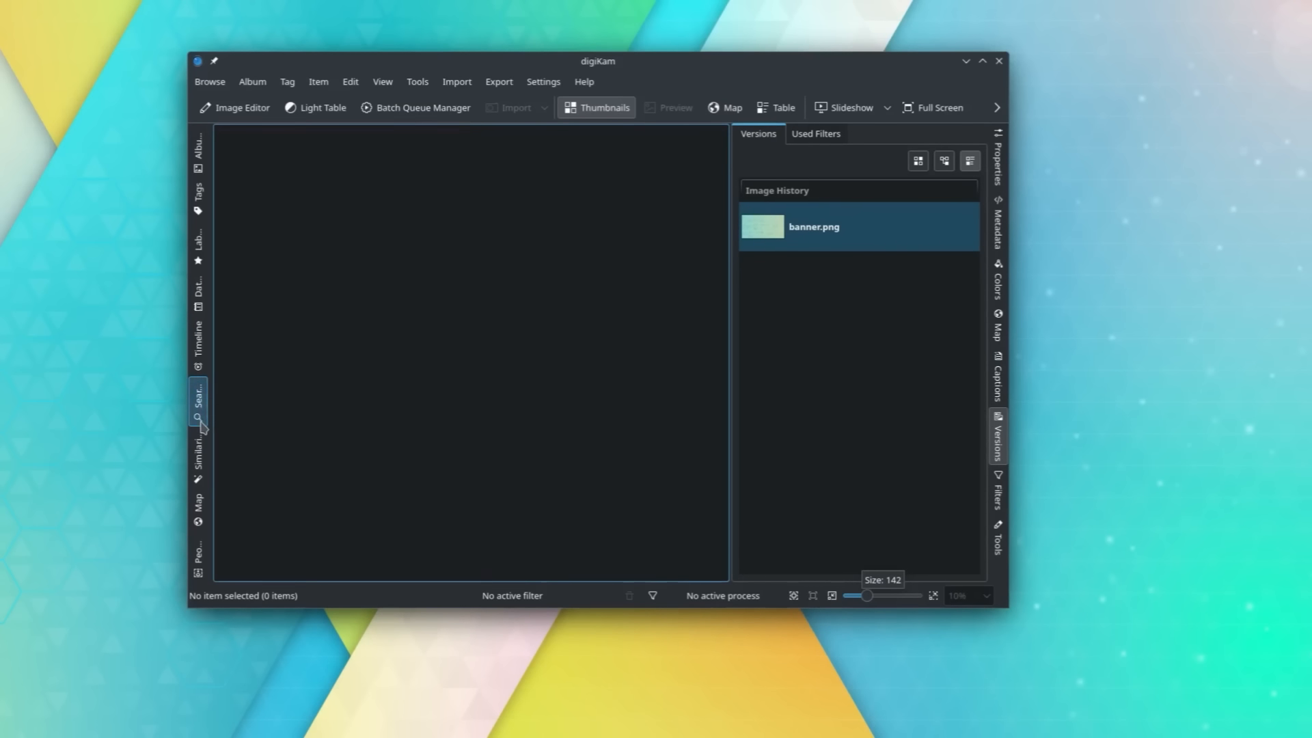
pyautogui.moveTo(992, 70)
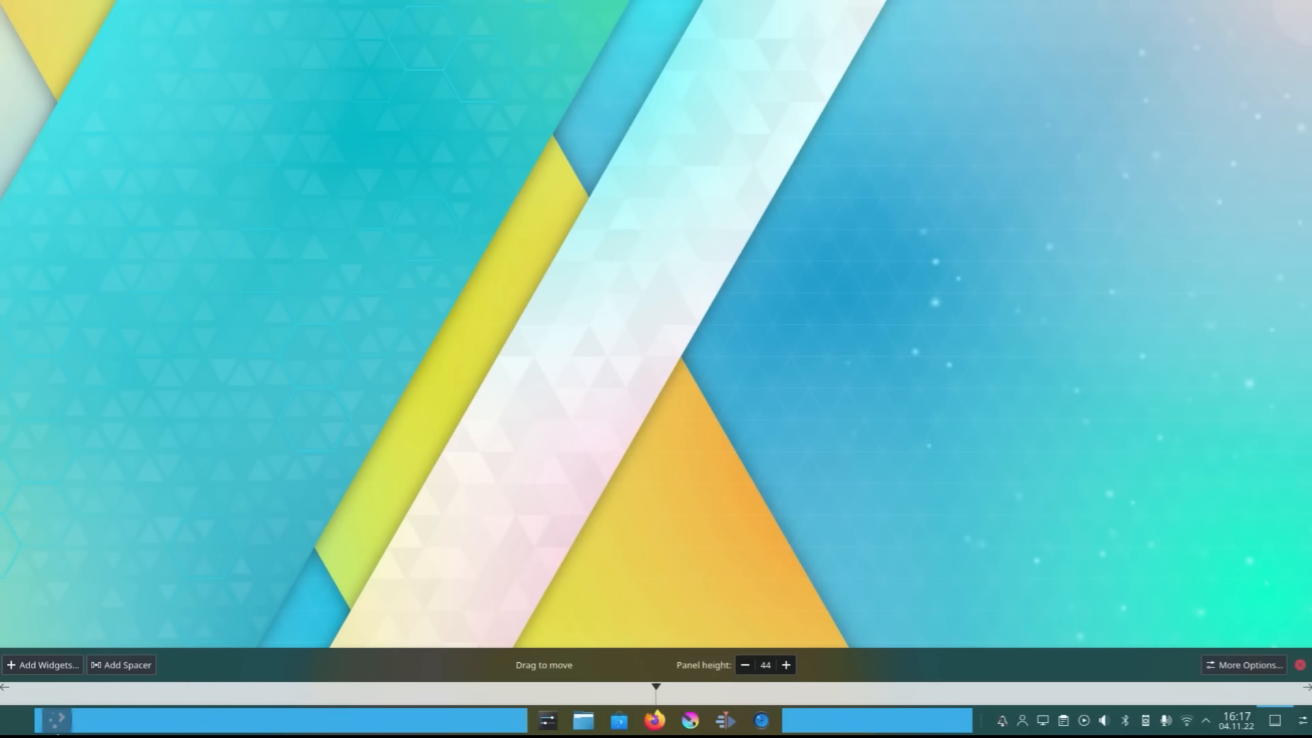
# - Search widgets for 'pag' and show alternatives to the Icons-only Task Manager
pyautogui.click(41, 664)
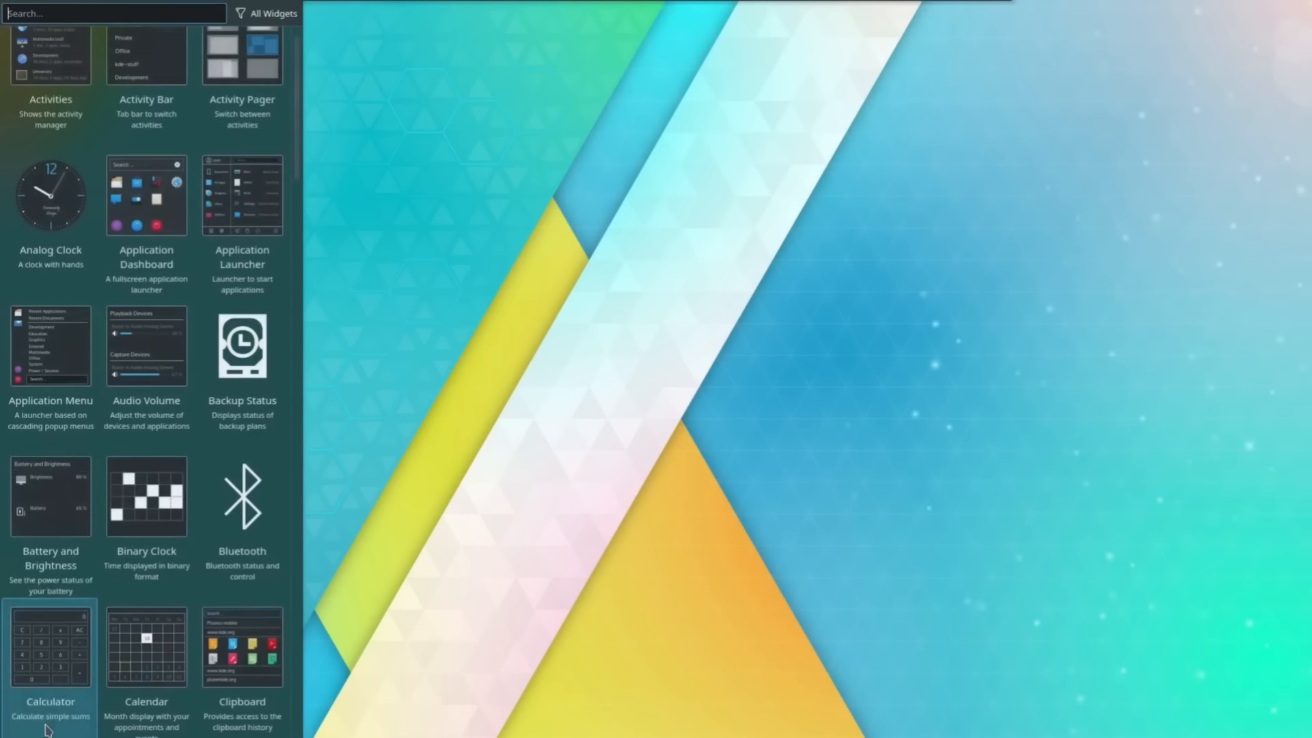
pyautogui.write('pag')
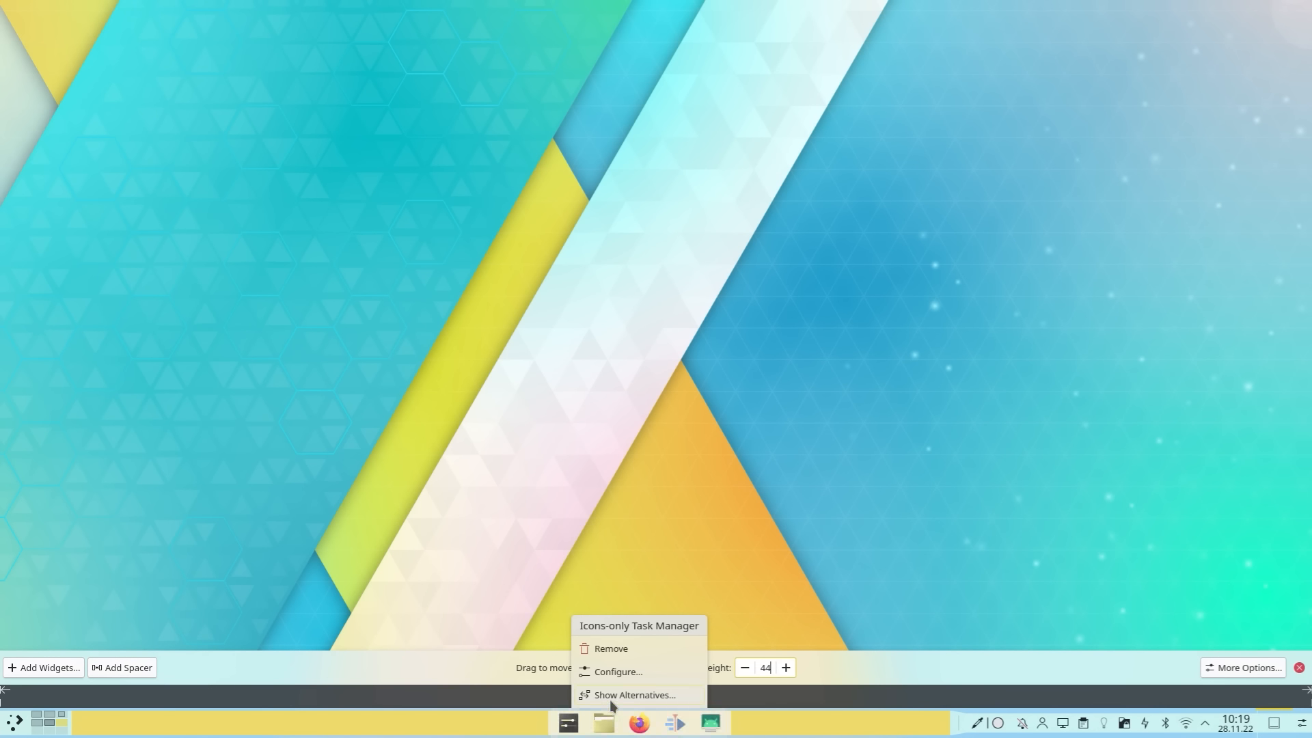
pyautogui.click(633, 695)
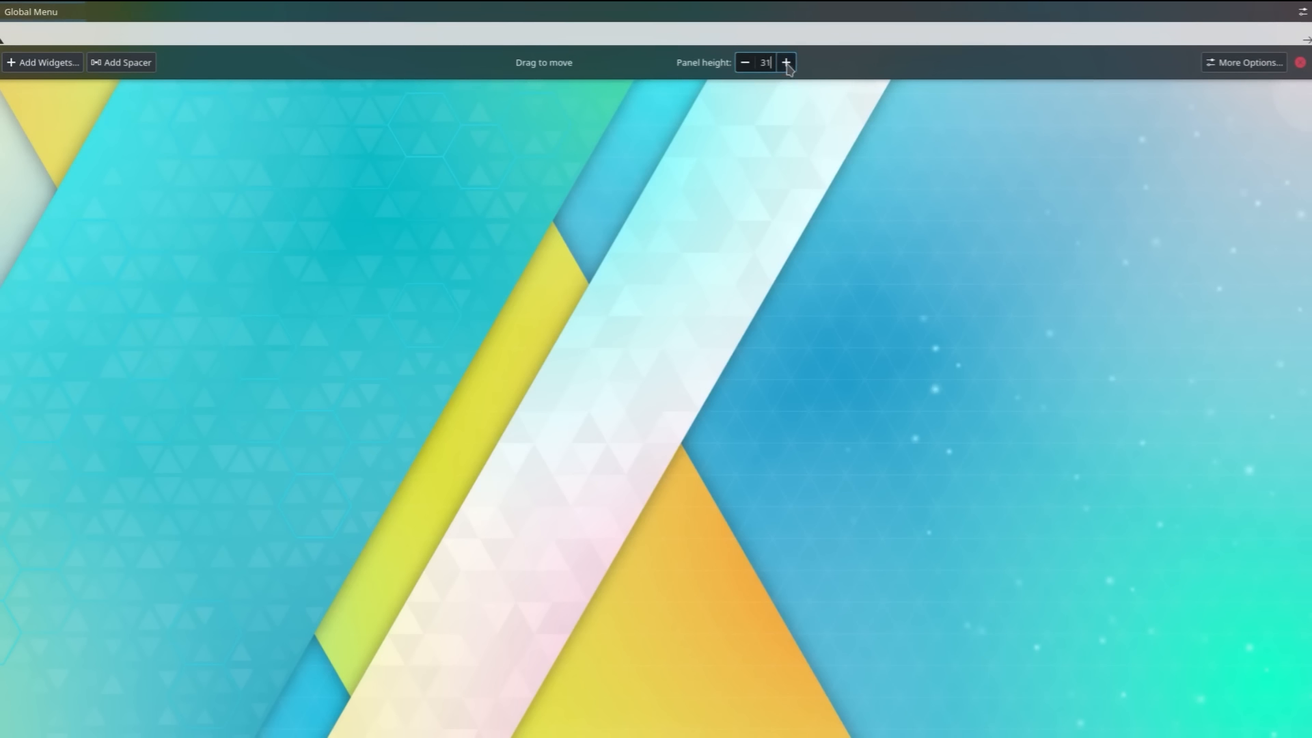
# - Keep the top panel at height 31 and drop an Analog Clock onto the desktop
pyautogui.click(785, 66)
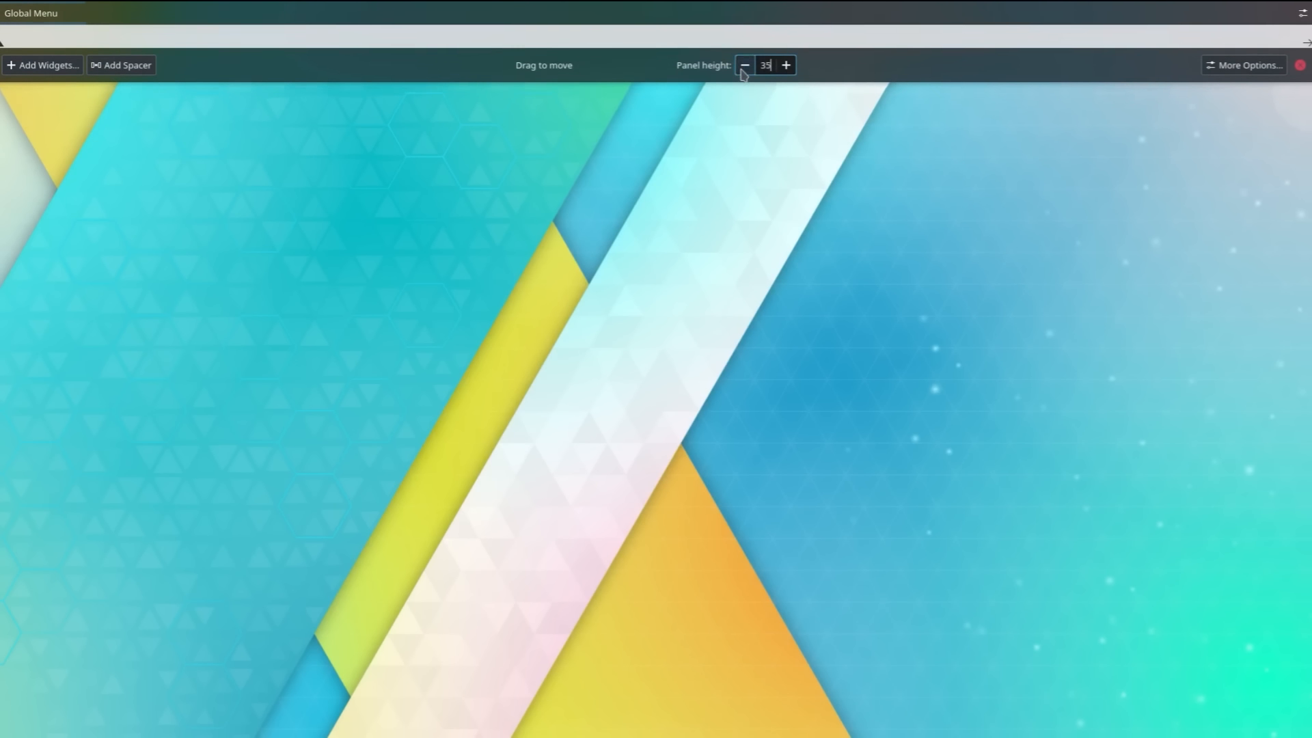
pyautogui.click(1247, 63)
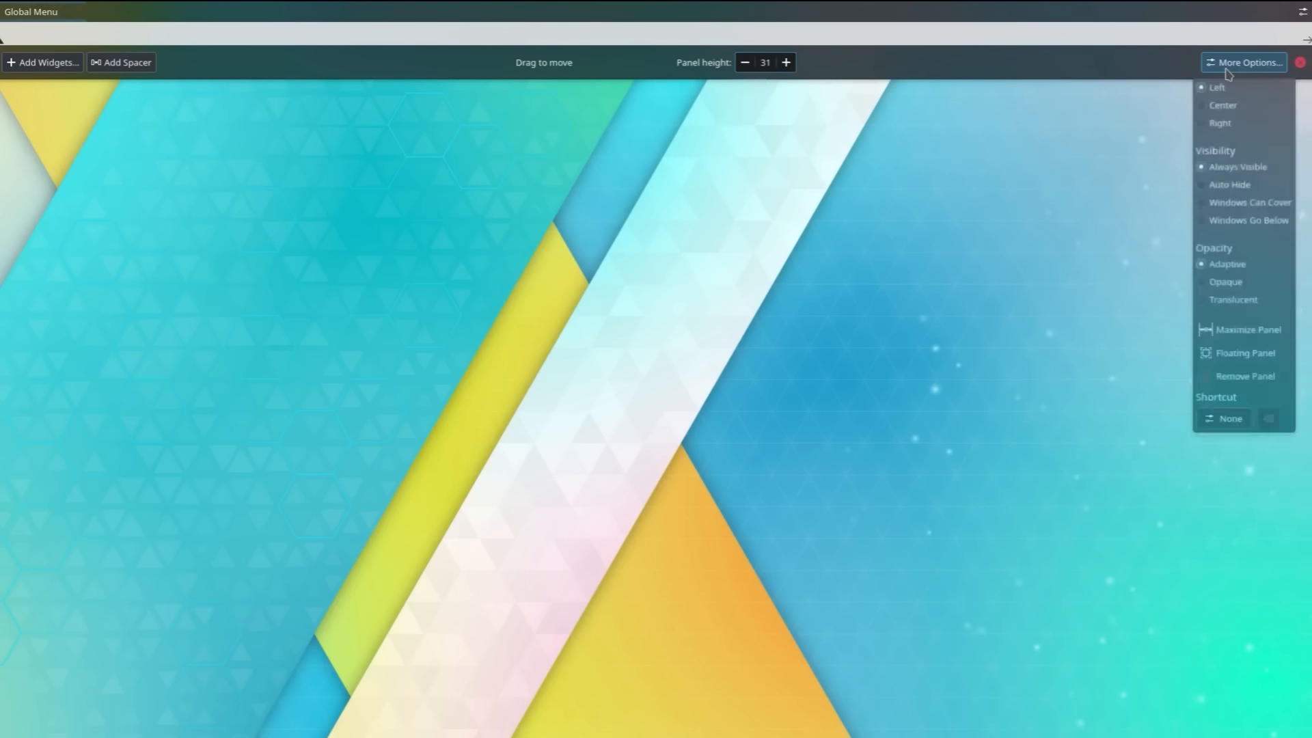
pyautogui.click(42, 63)
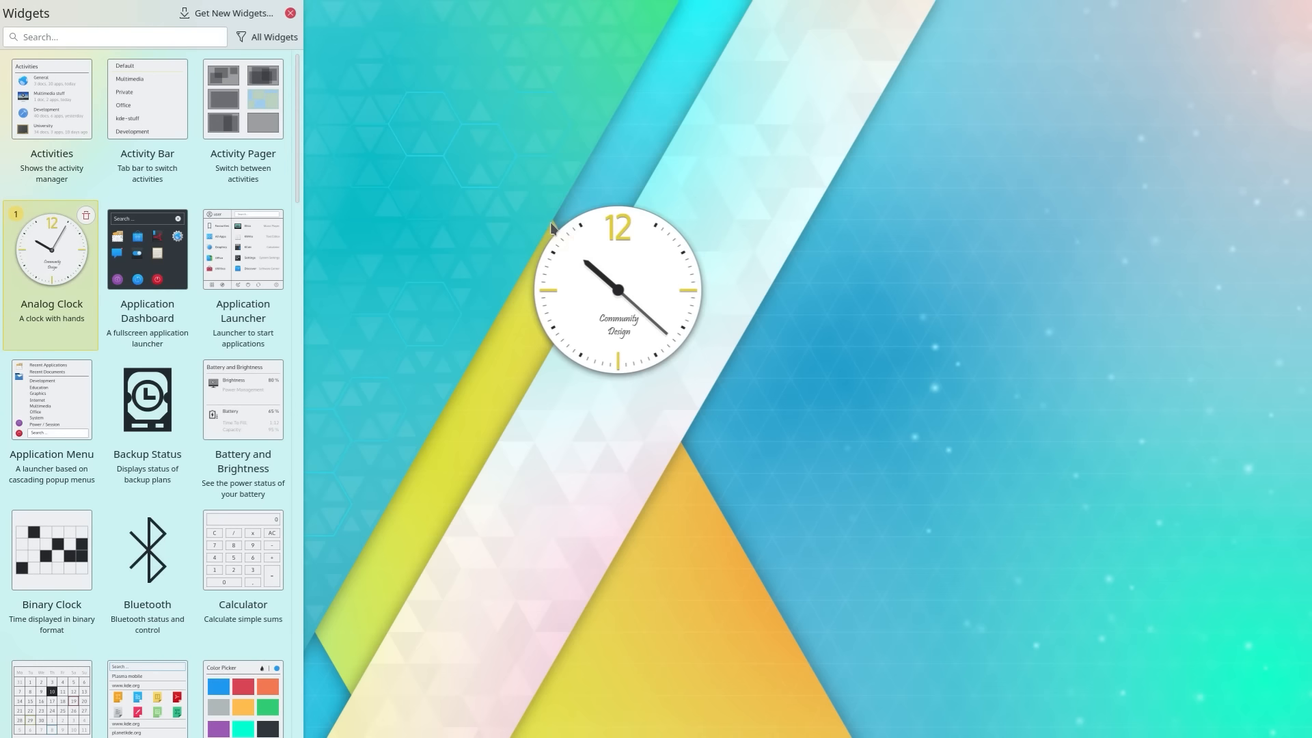
pyautogui.moveTo(617, 288); pyautogui.dragTo(705, 148)
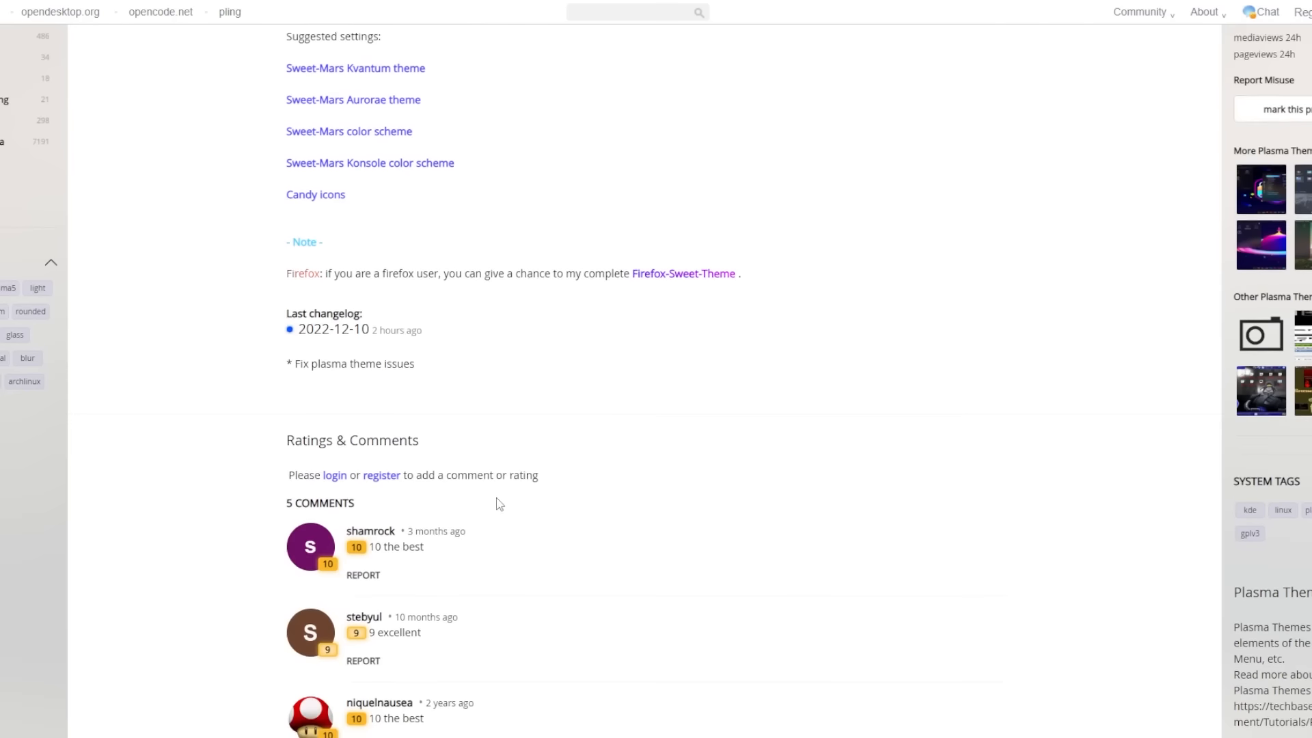
# - Pick the AksTheme_Rounded Plasma style and browse Get New Plasma Styles
pyautogui.scroll(3)
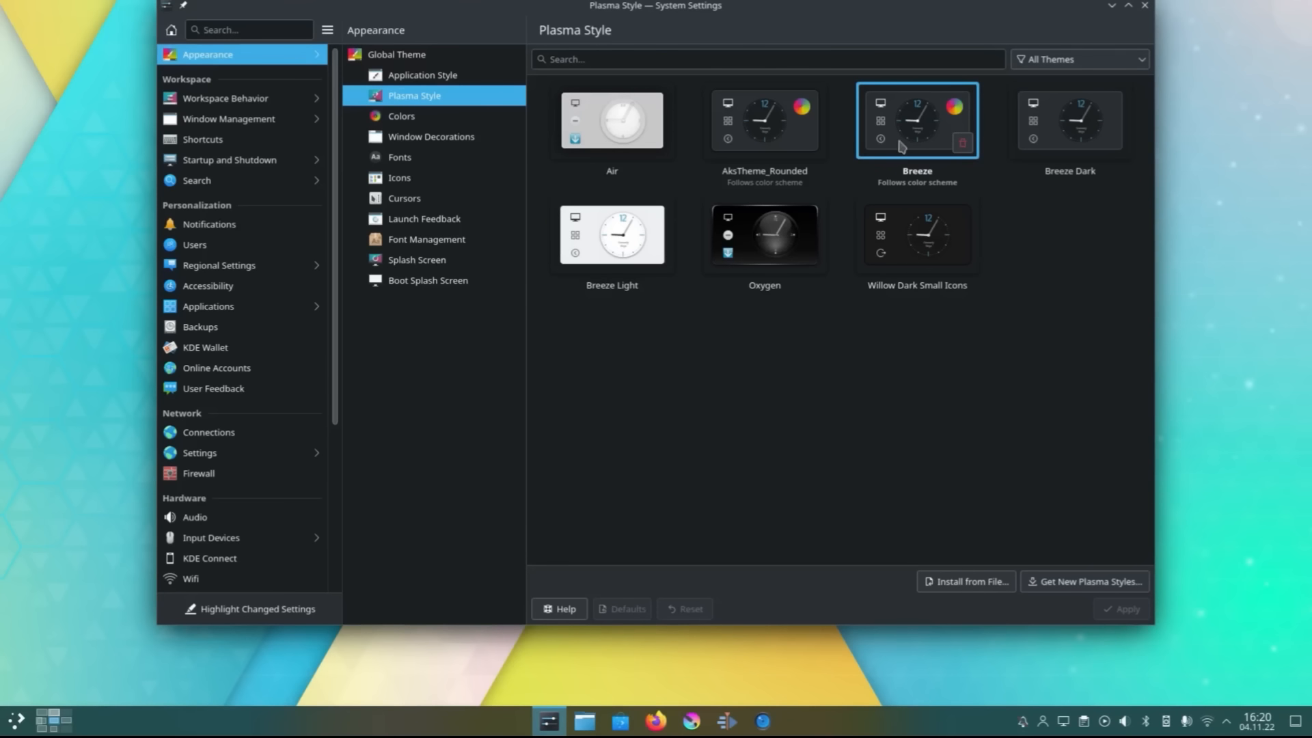
pyautogui.click(762, 119)
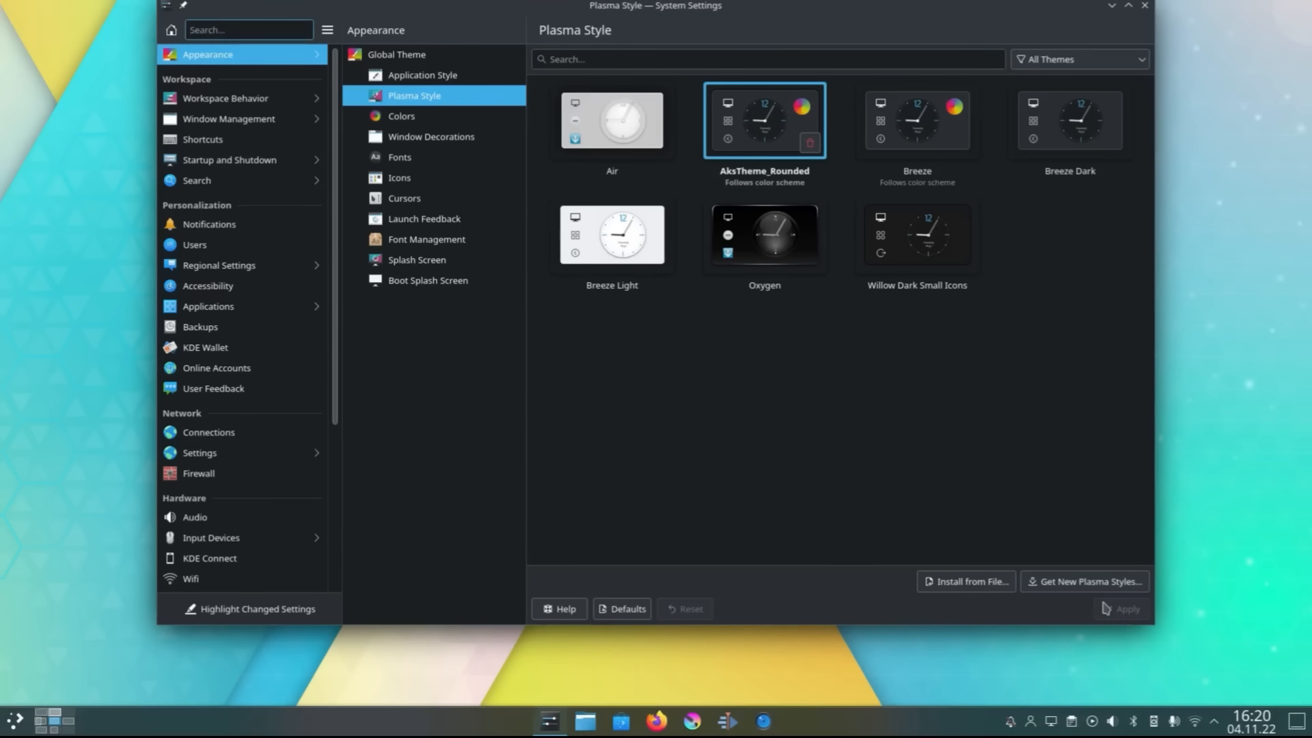
pyautogui.click(1082, 581)
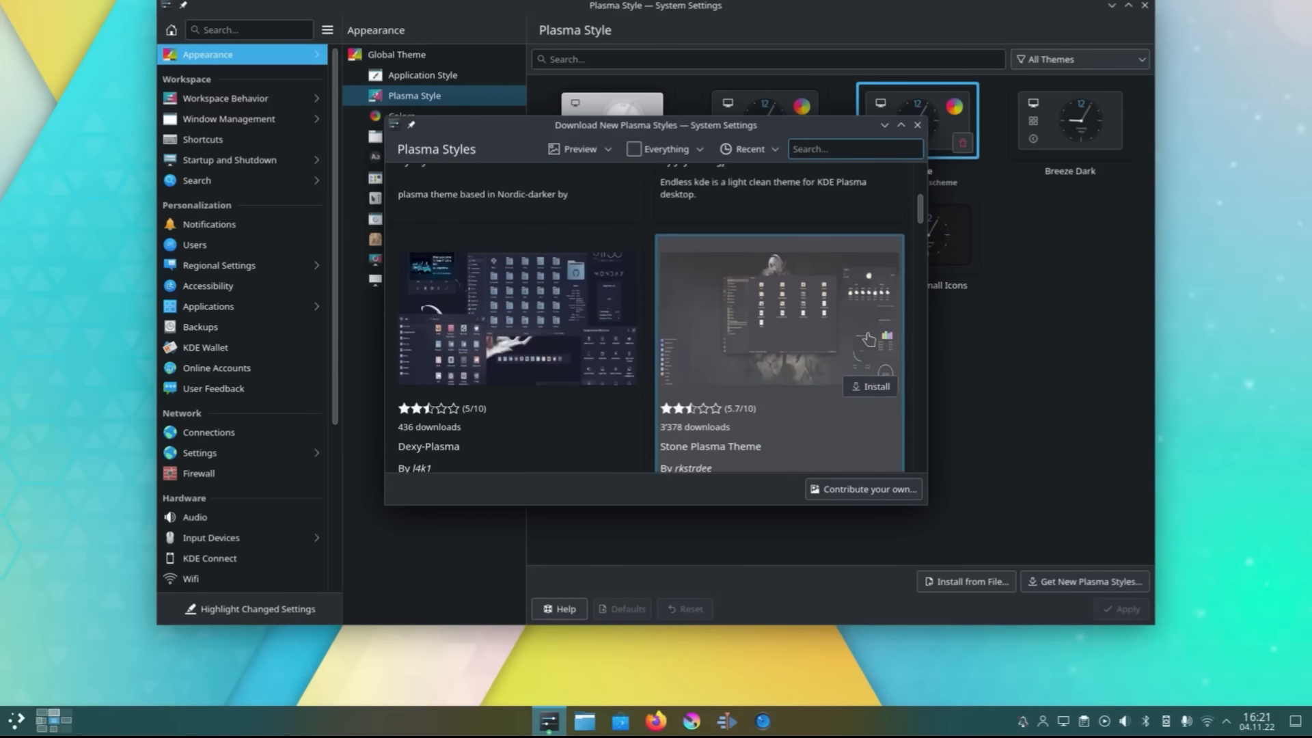
pyautogui.scroll(-3)
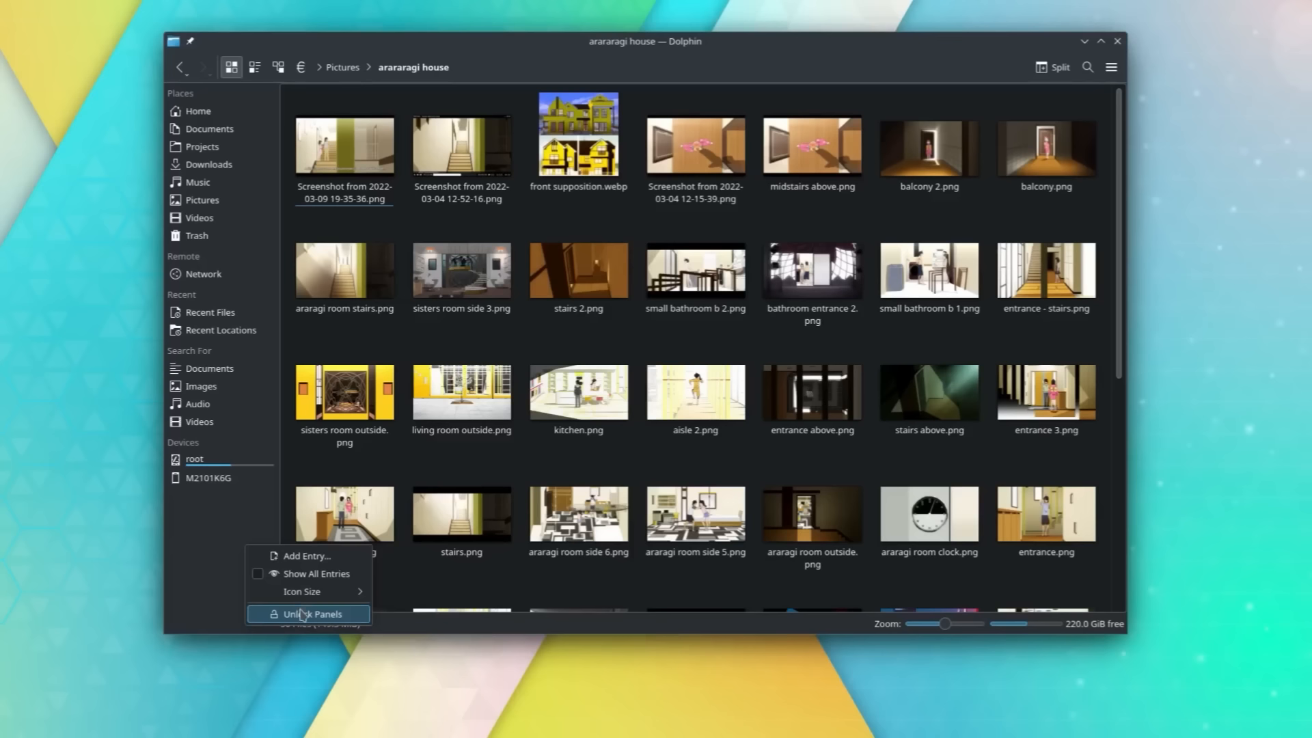
# - Unlock Dolphin's panels and add the Terminal panel beside Places
pyautogui.click(314, 614)
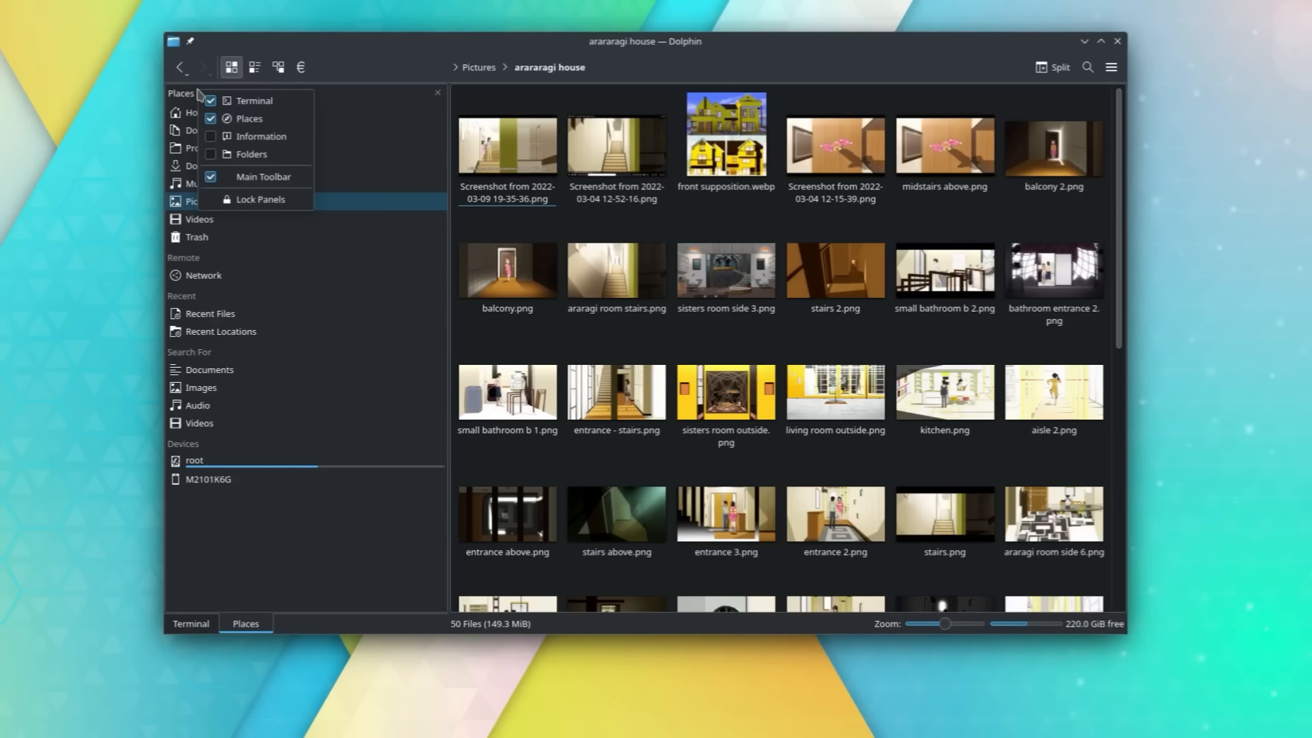
pyautogui.click(261, 136)
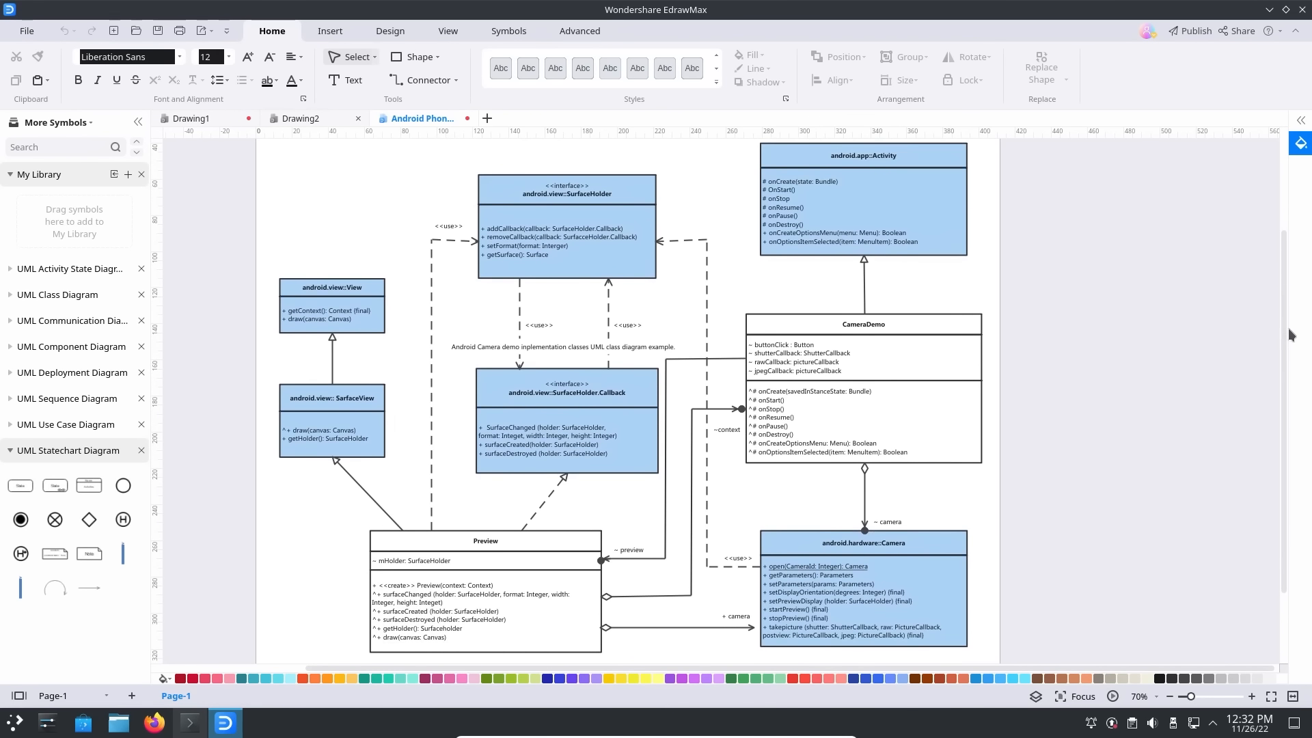
# - Browse the EdrawMax download page for the Linux version for Debian-based systems and CentOS
pyautogui.click(26, 31)
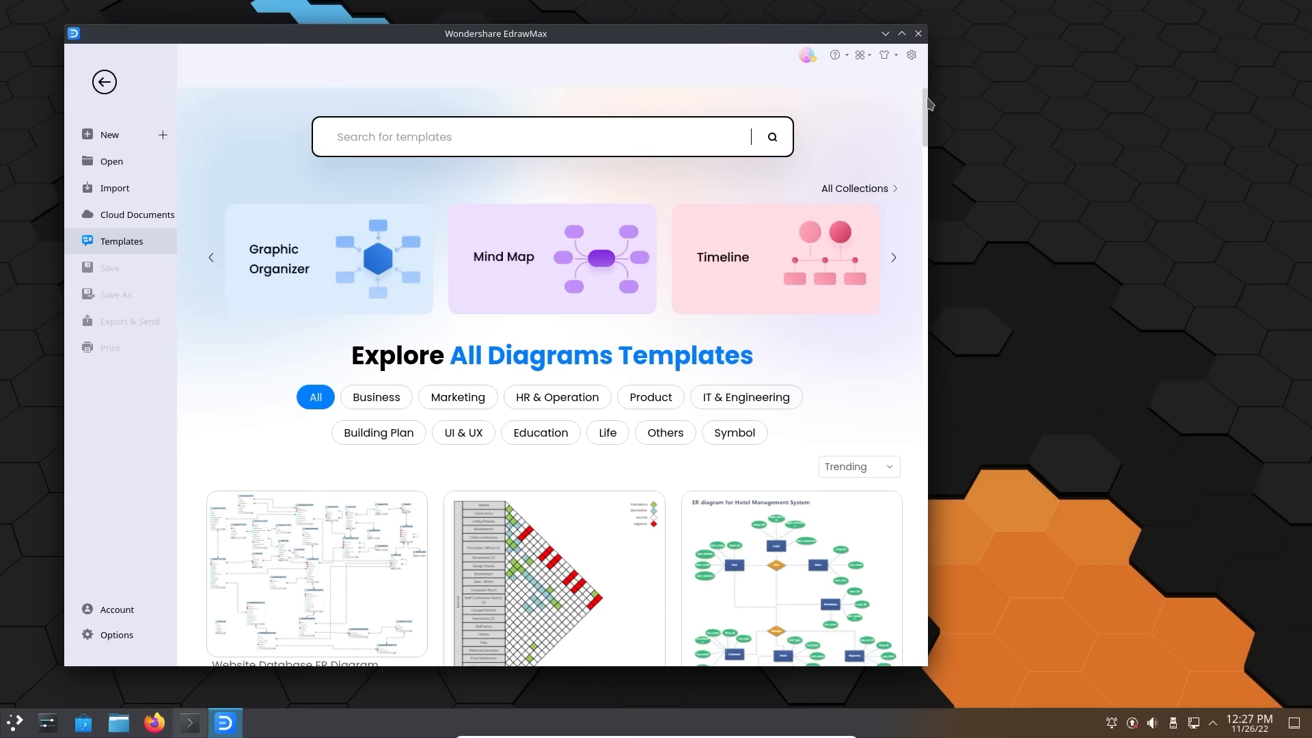
pyautogui.scroll(-3)
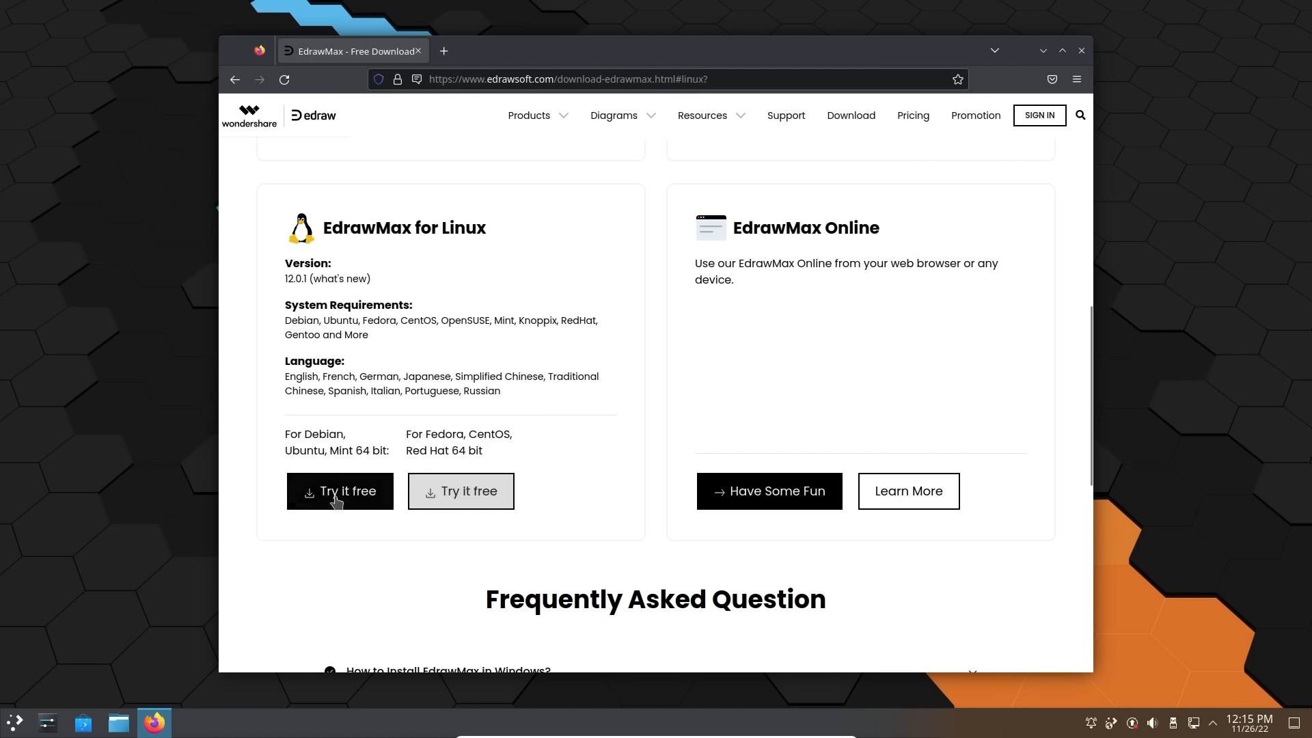
pyautogui.click(339, 491)
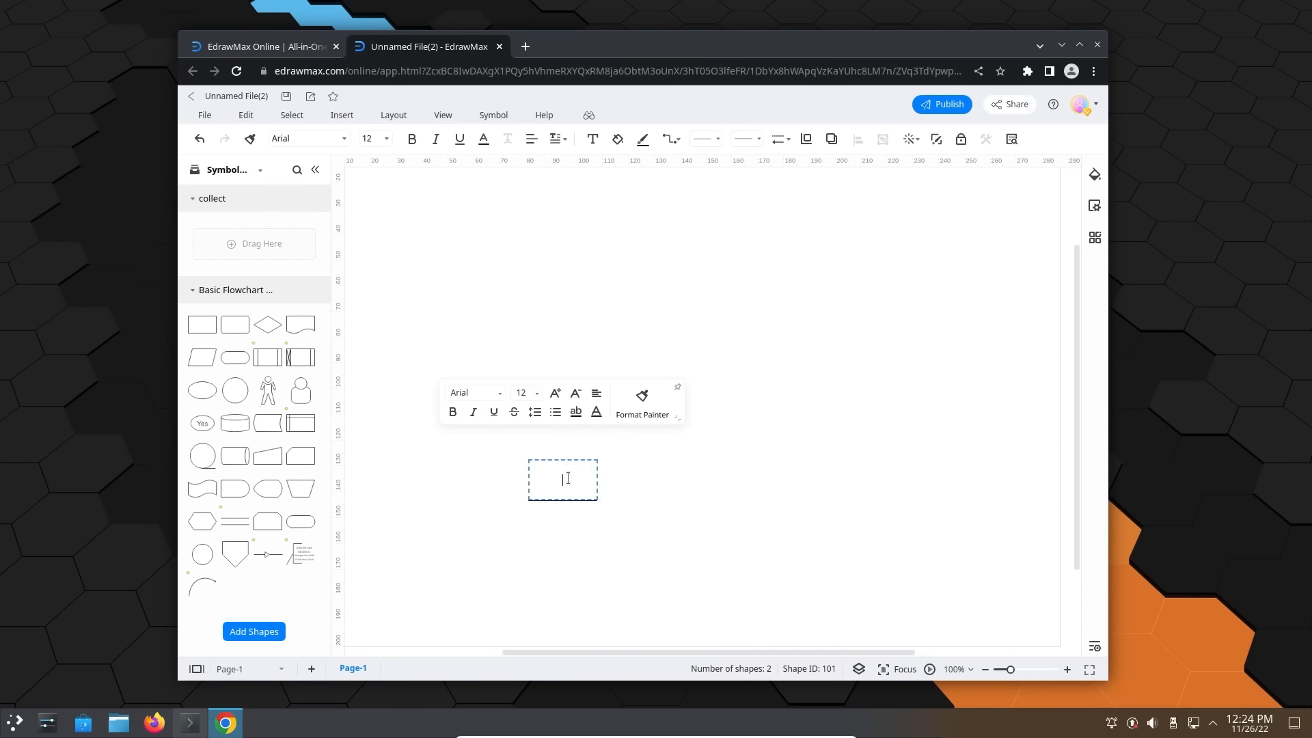
pyautogui.write('CentOS S')
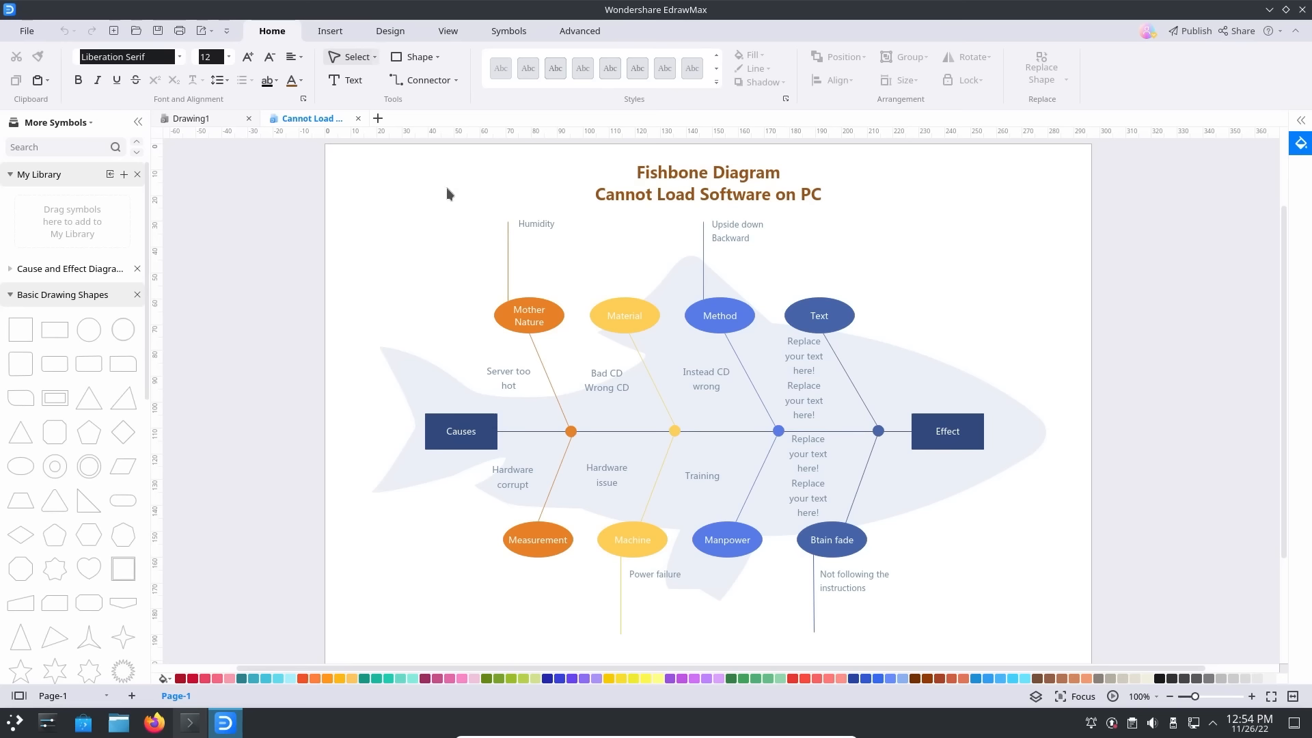
pyautogui.click(201, 118)
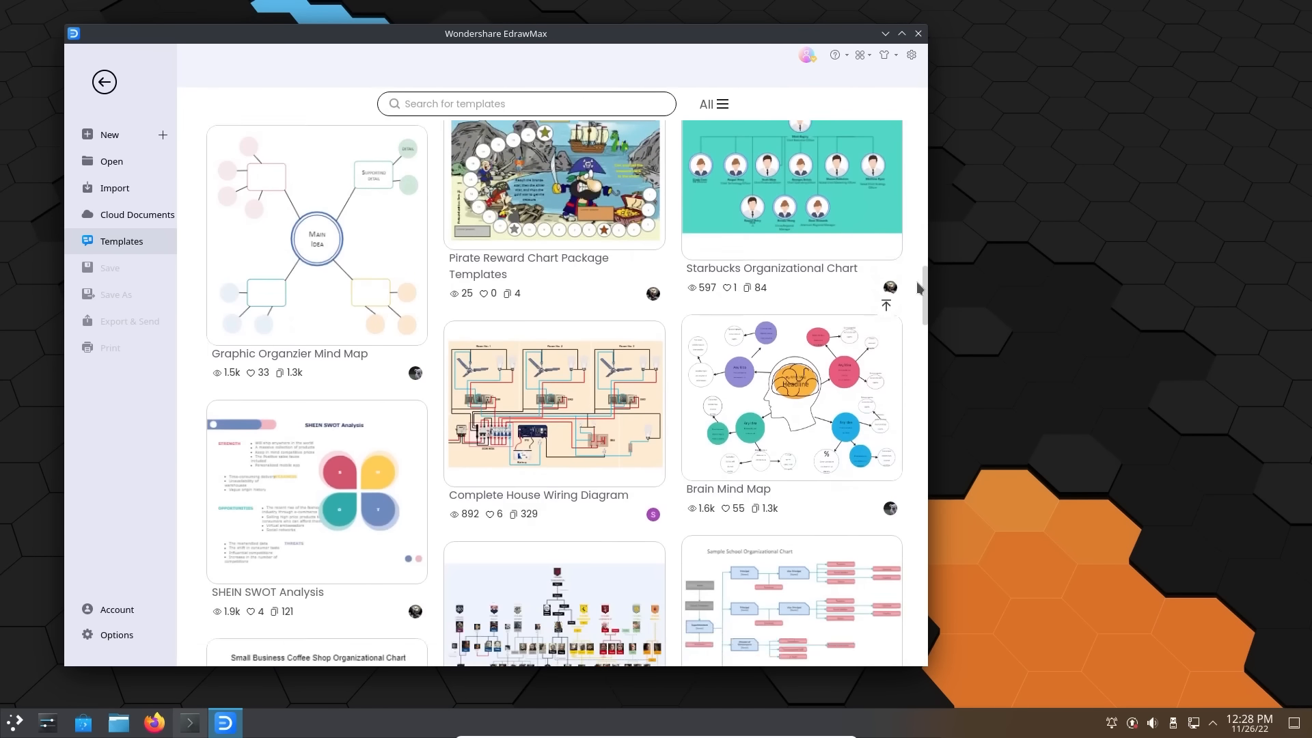
pyautogui.scroll(-3)
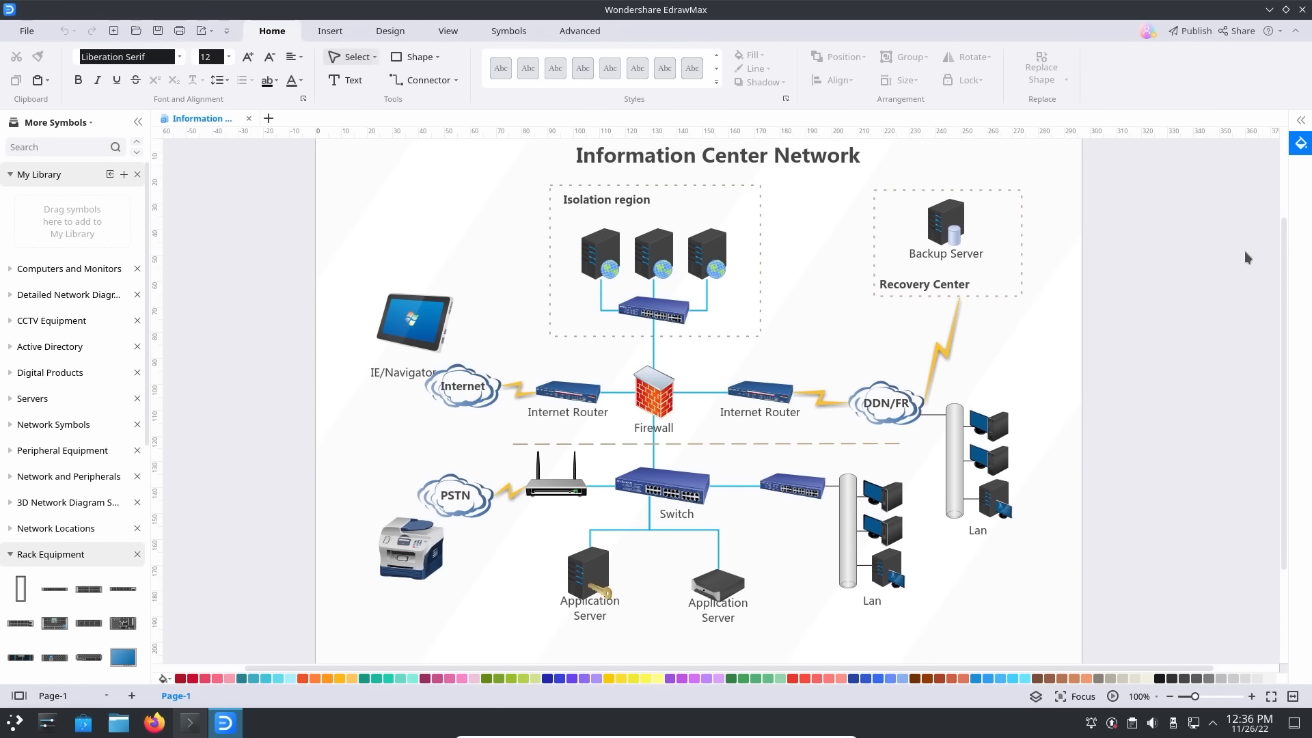
# - Show the network diagram's export formats, including the Visio format
pyautogui.click(26, 31)
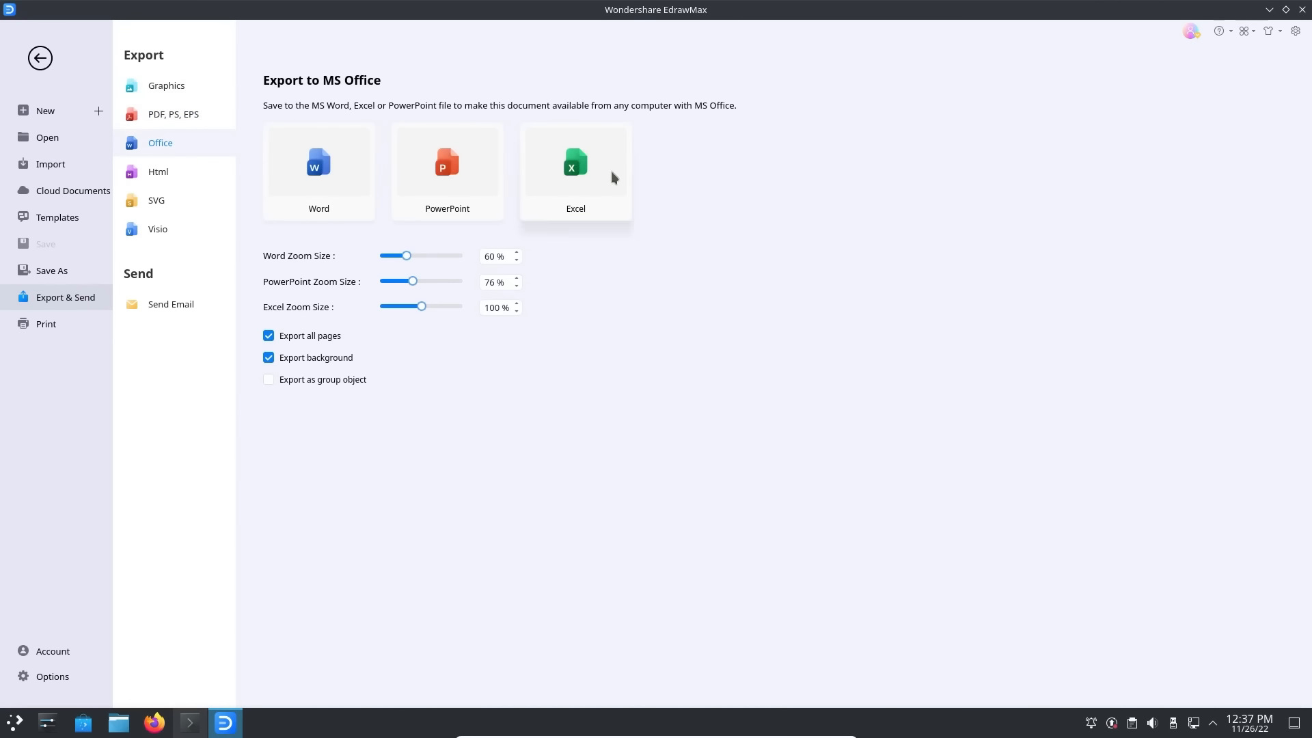
pyautogui.click(157, 228)
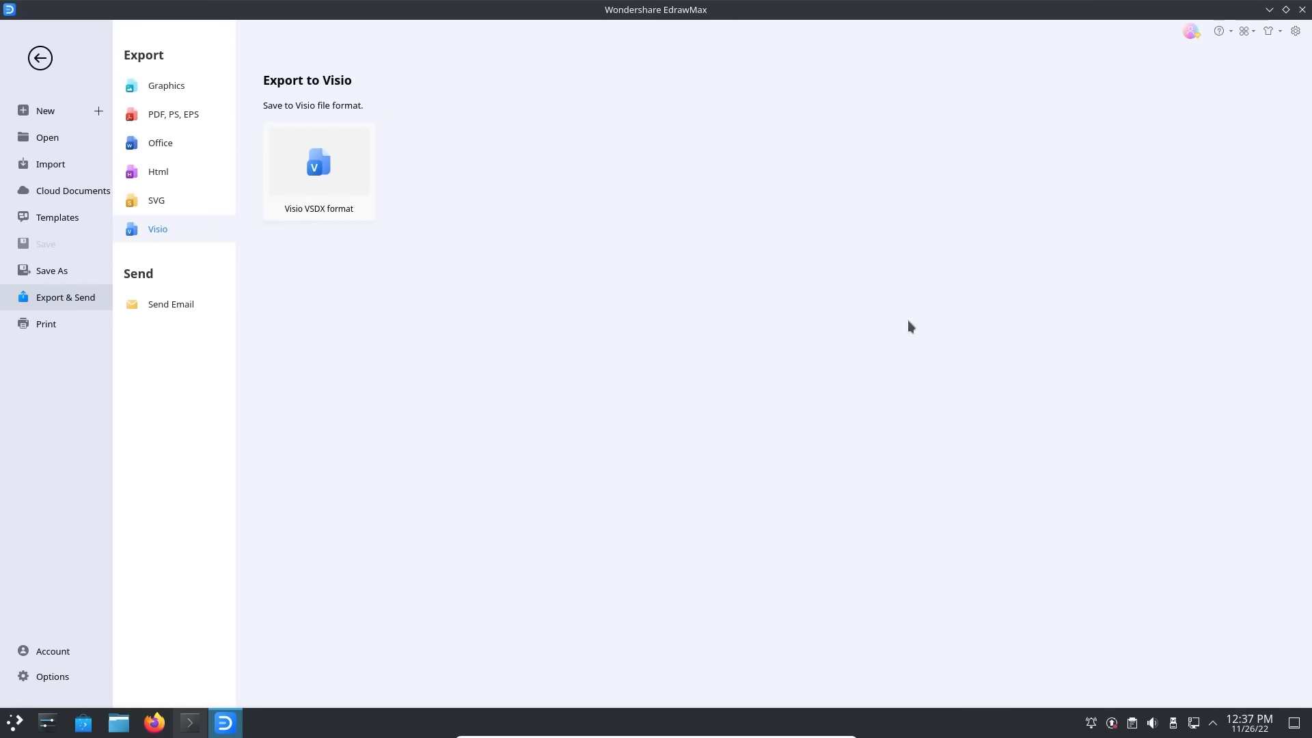
pyautogui.click(153, 722)
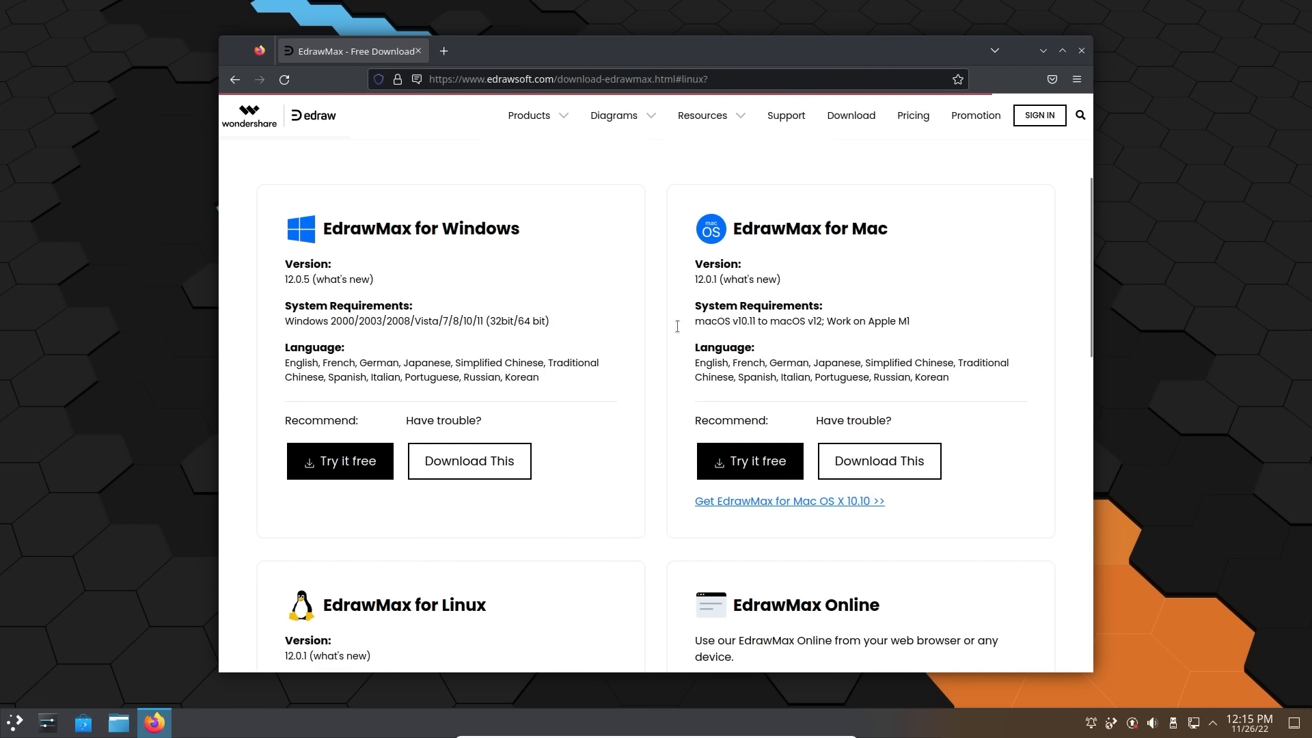
pyautogui.scroll(-3)
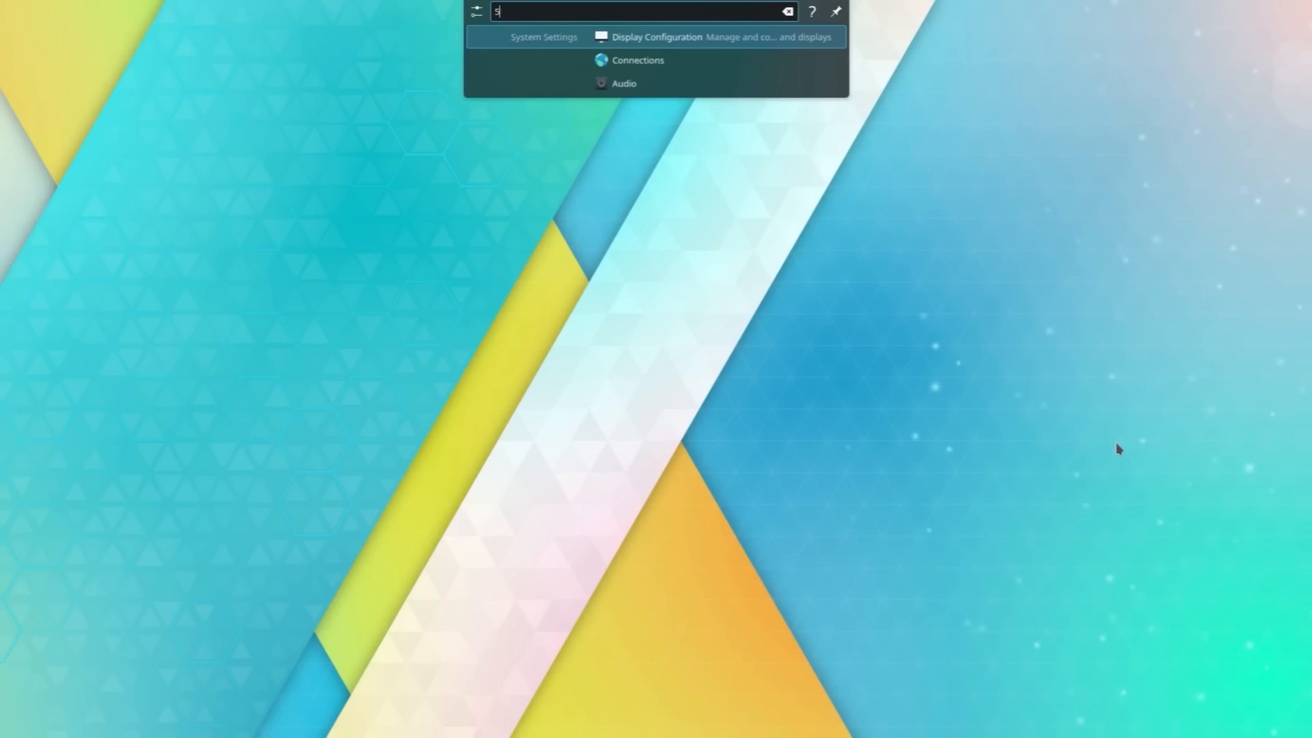
# - Search KRunner for #123456, kill ka, then kat, listing Kate matches
pyautogui.write('#123456')
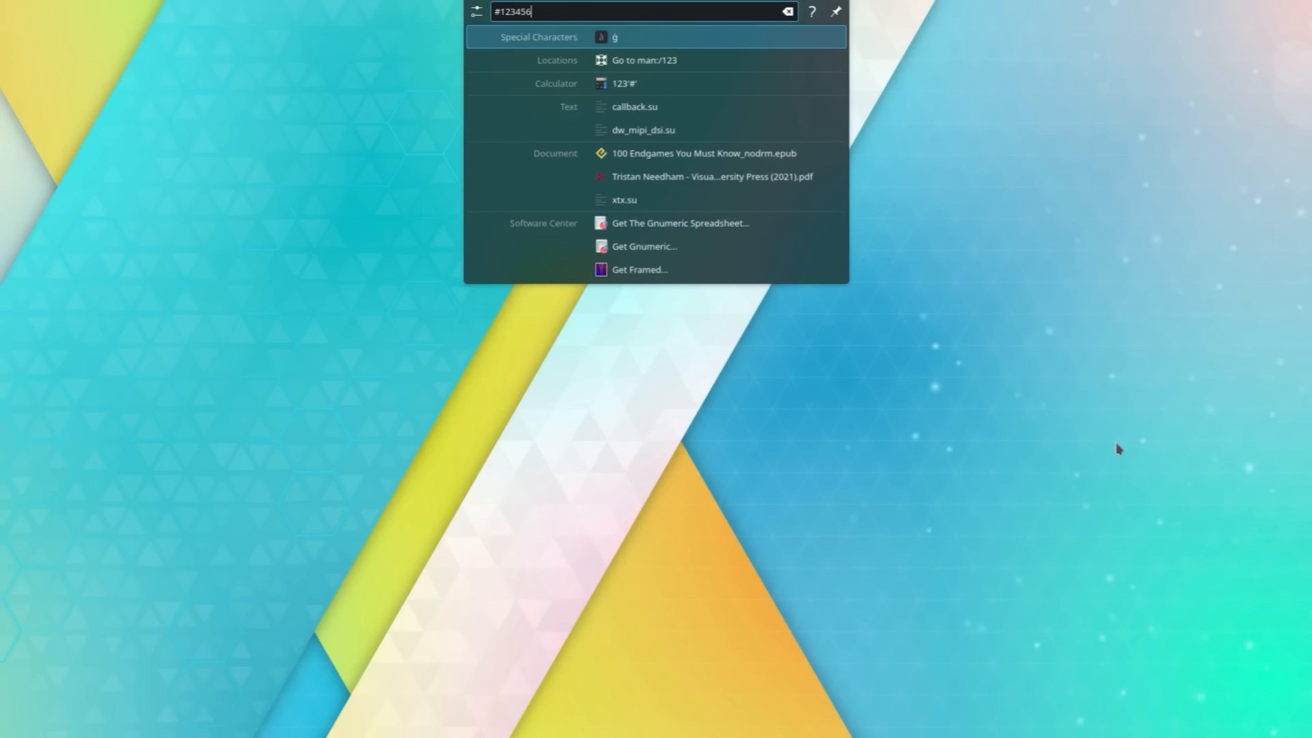
pyautogui.write('kill ka')
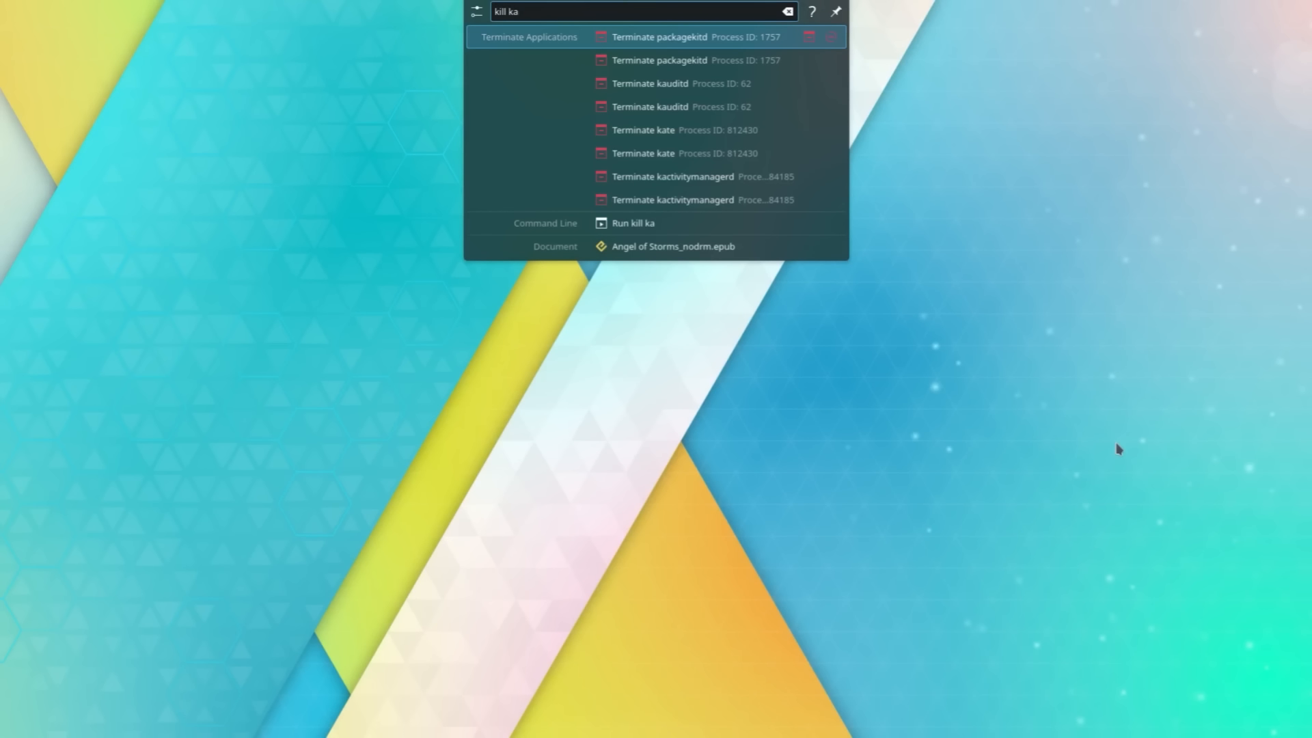
pyautogui.write('kat')
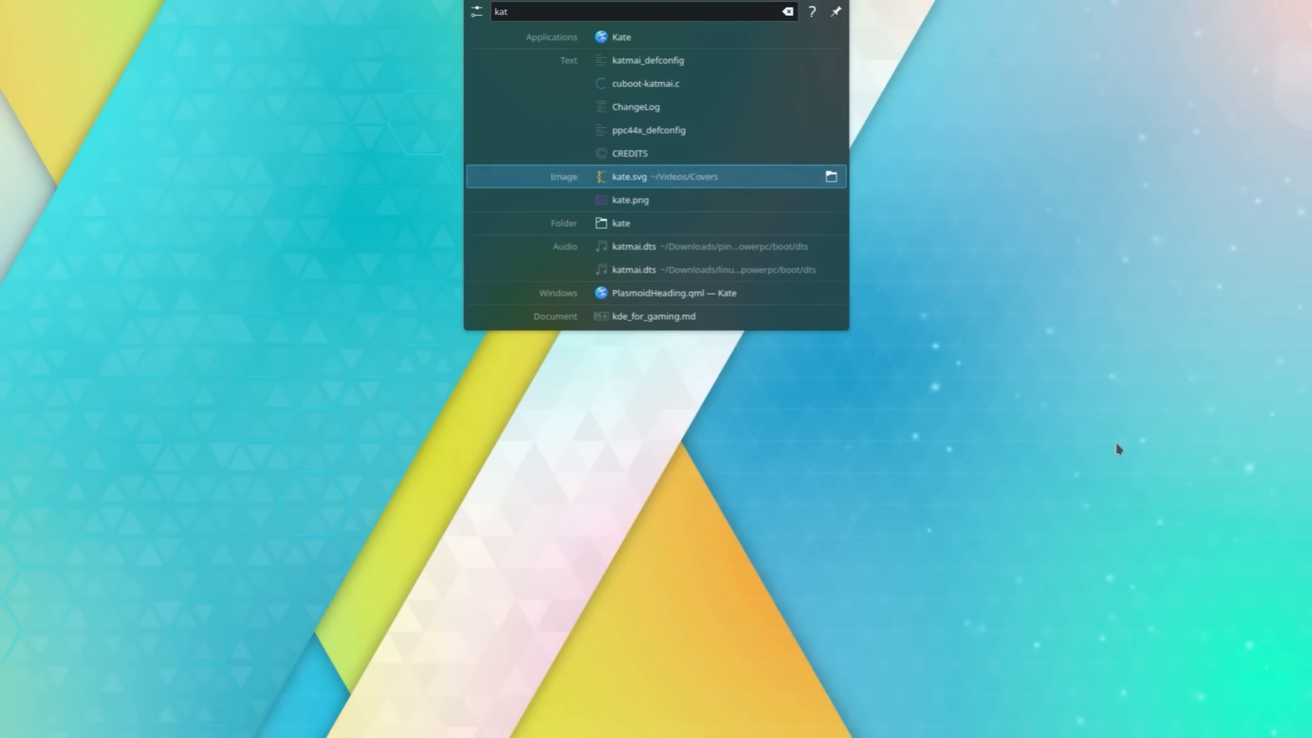